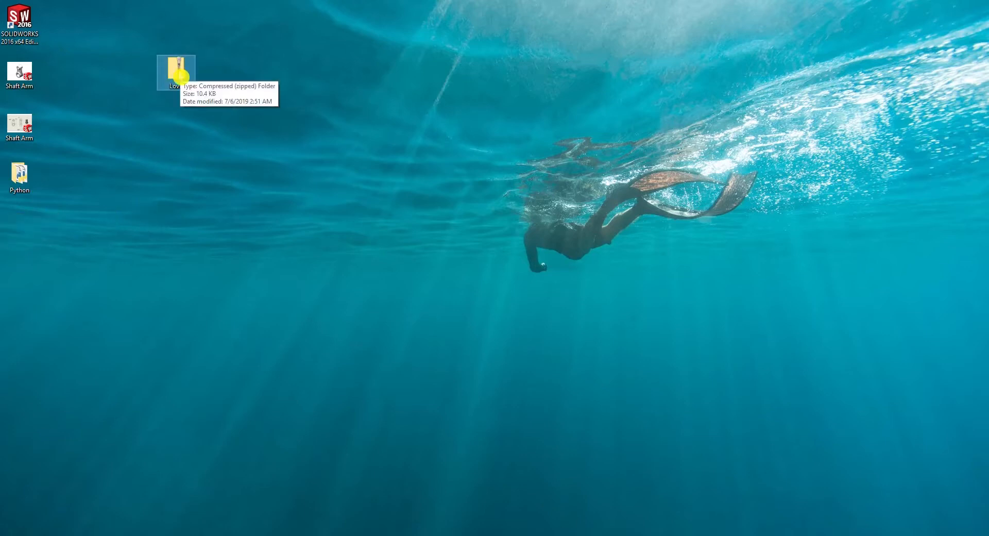
# Inspect the Love.zip contents (index, script, style) in File Explorer and switch to the AWS console.
pyautogui.doubleClick(175, 68)
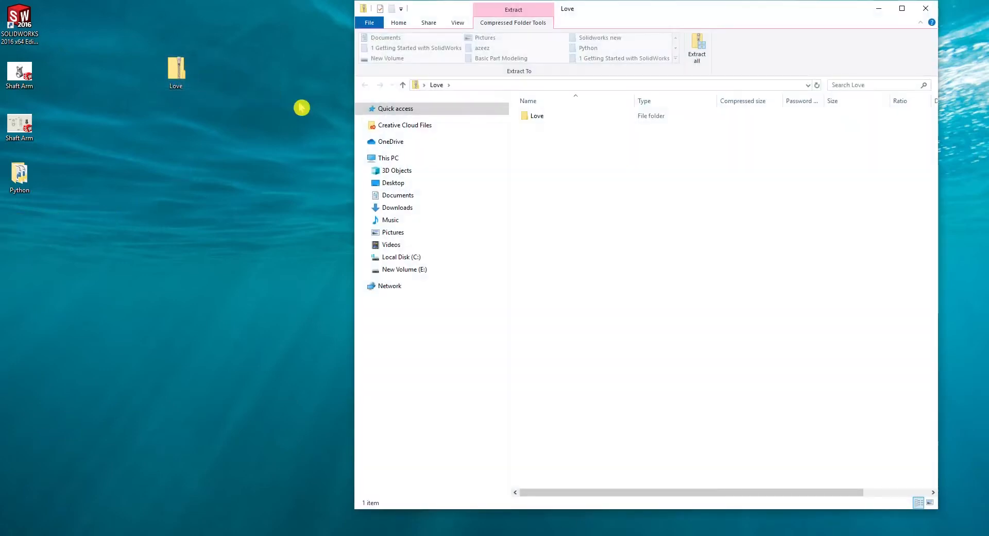
pyautogui.doubleClick(537, 115)
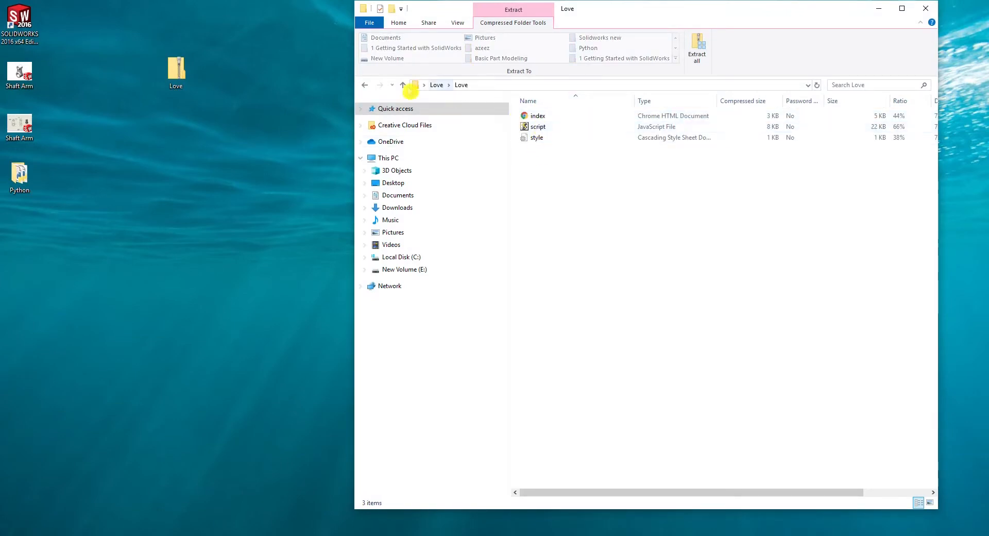
pyautogui.click(403, 85)
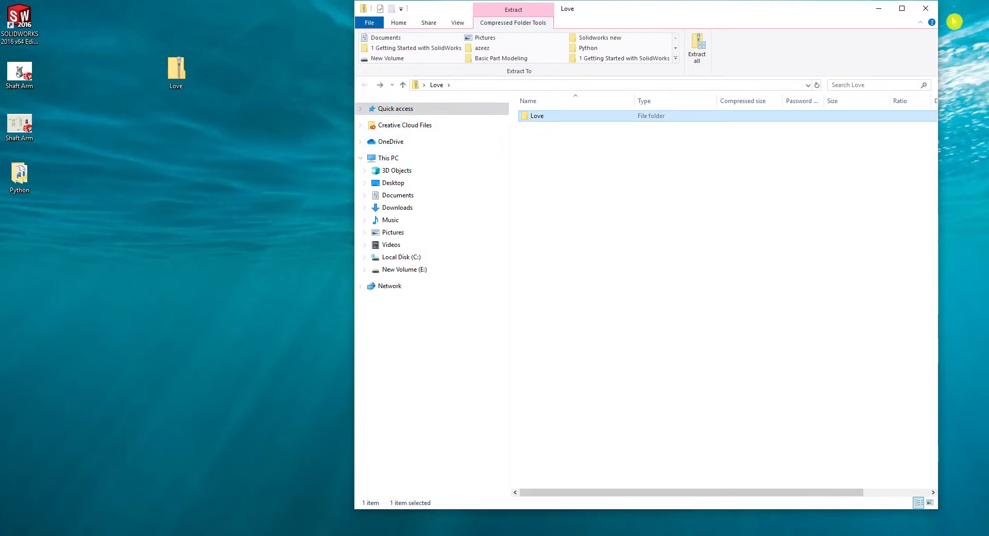
pyautogui.click(925, 9)
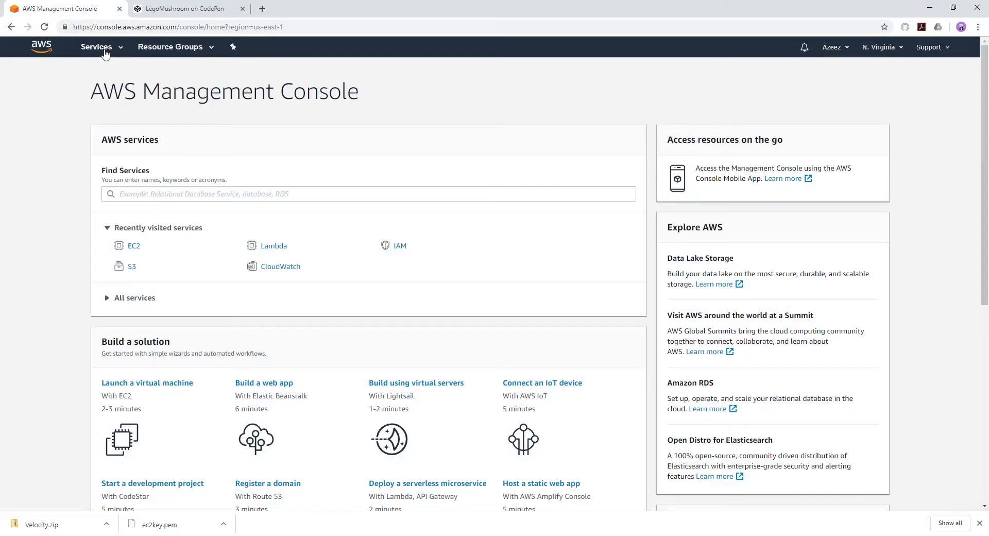
pyautogui.moveTo(128, 99)
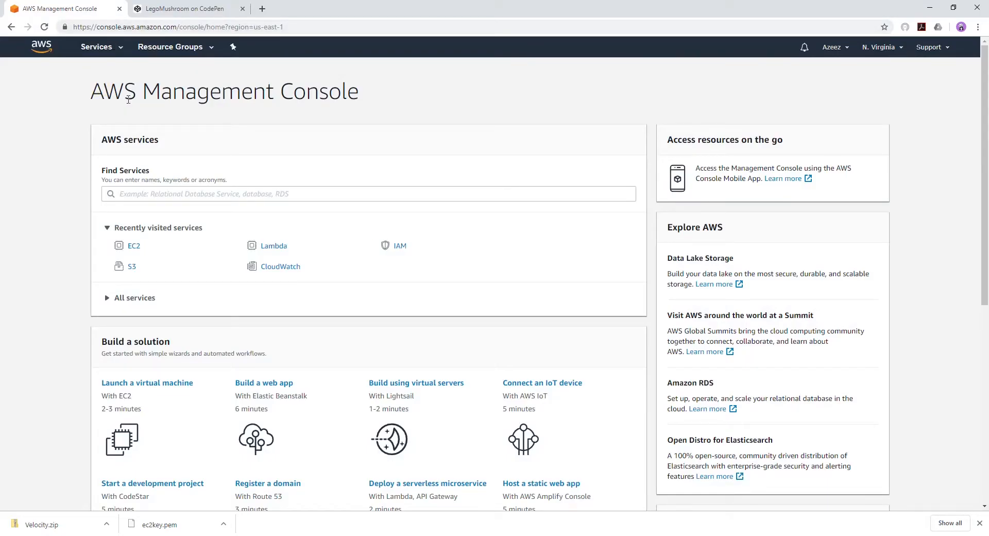
# Create an S3 bucket named testbucket1324637 in US East (N. Virginia) via Services > S3.
pyautogui.click(96, 47)
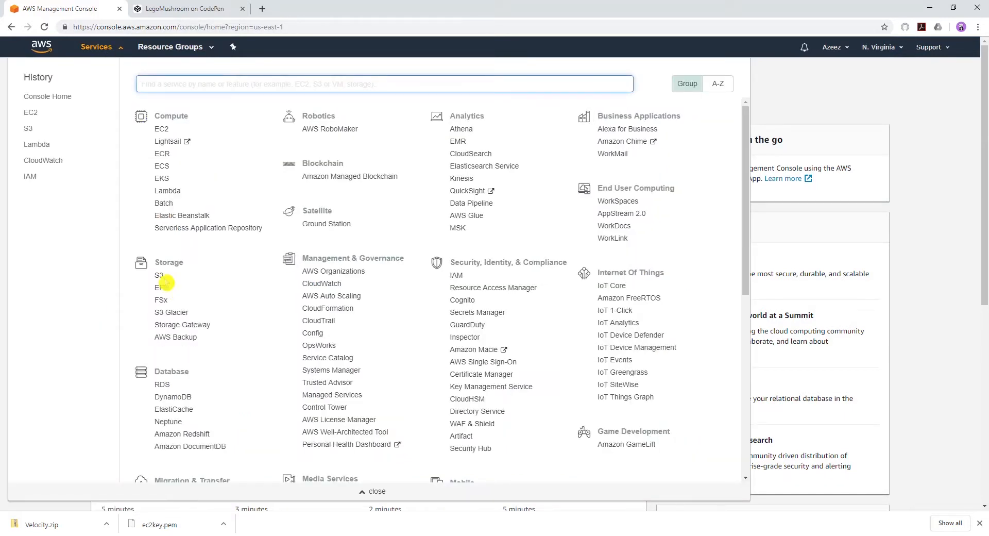
pyautogui.click(160, 275)
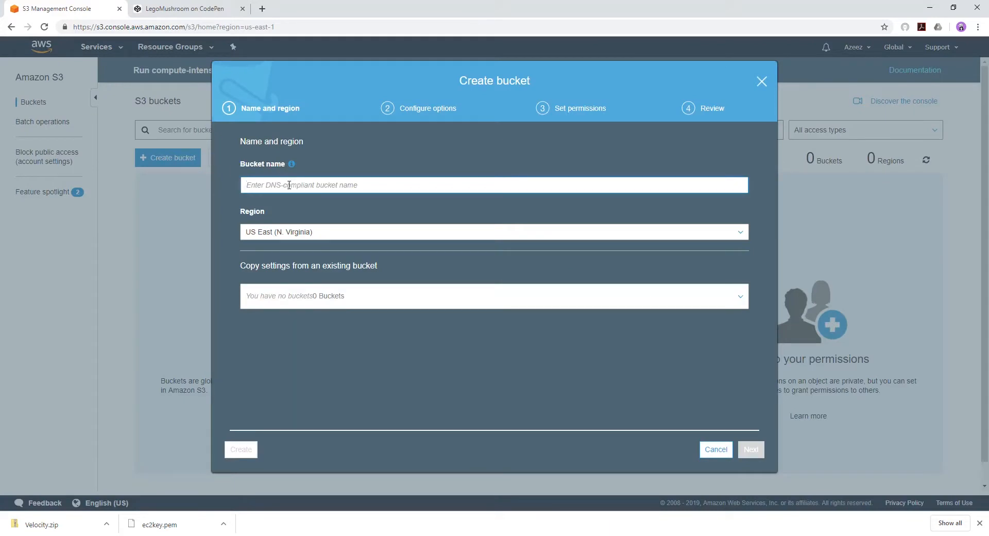
pyautogui.write('testb')
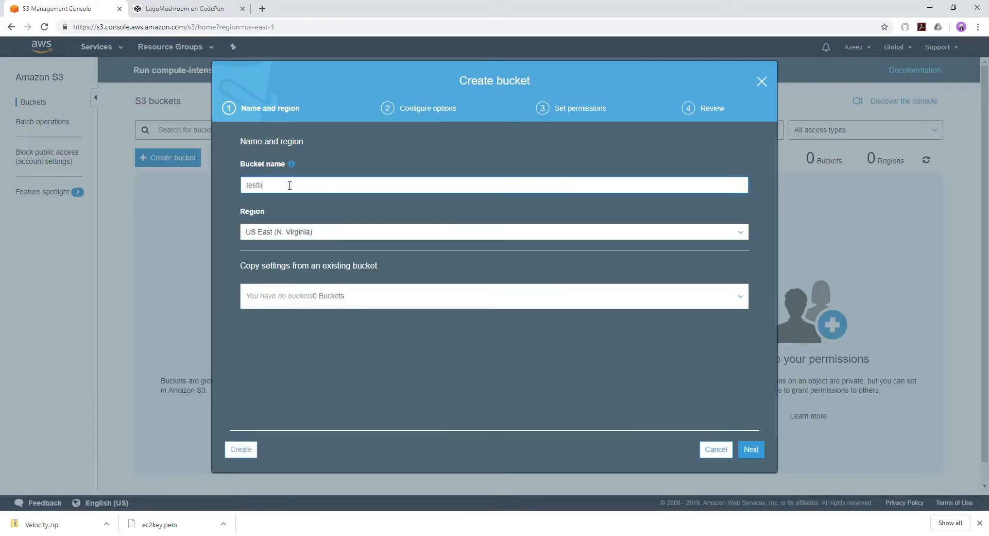
pyautogui.write('ucket1324637')
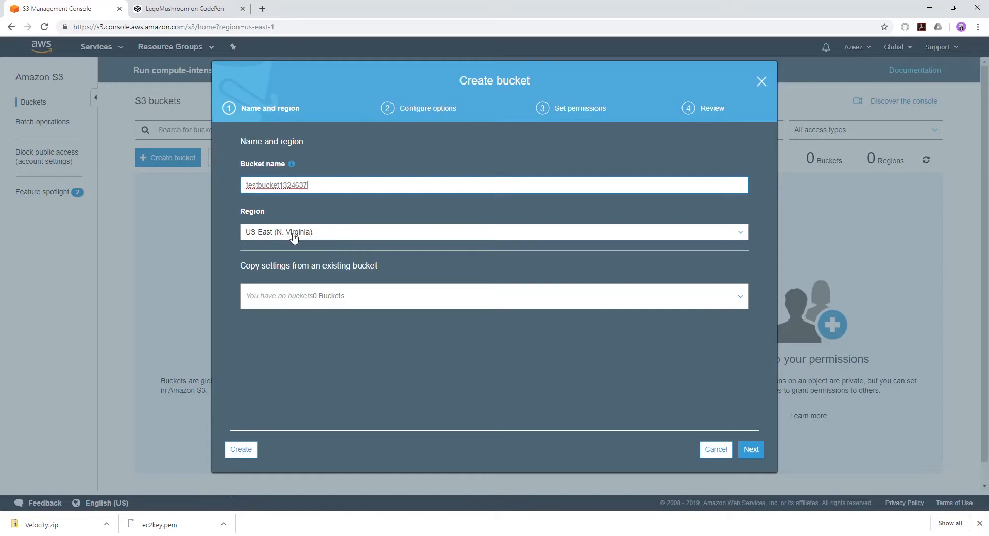
pyautogui.click(240, 448)
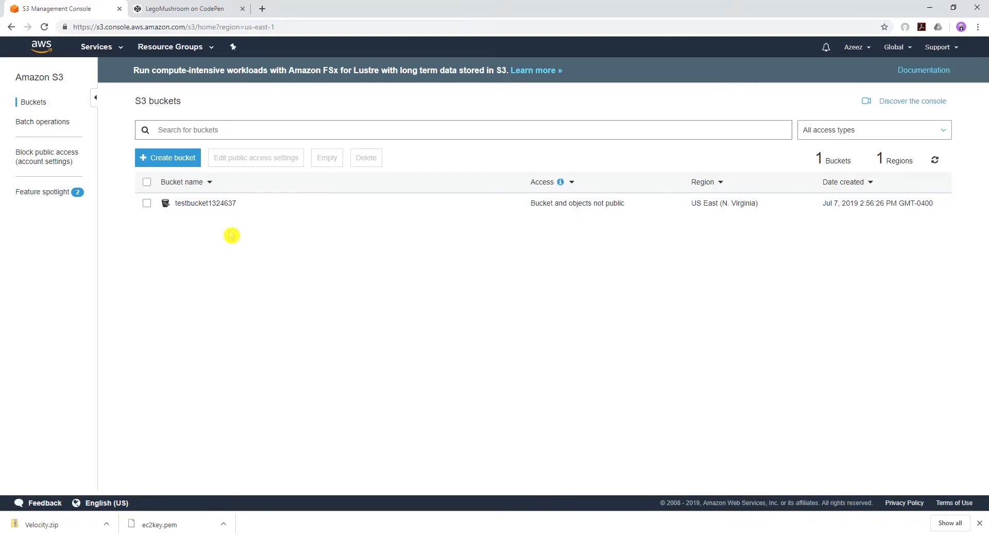
pyautogui.moveTo(203, 234)
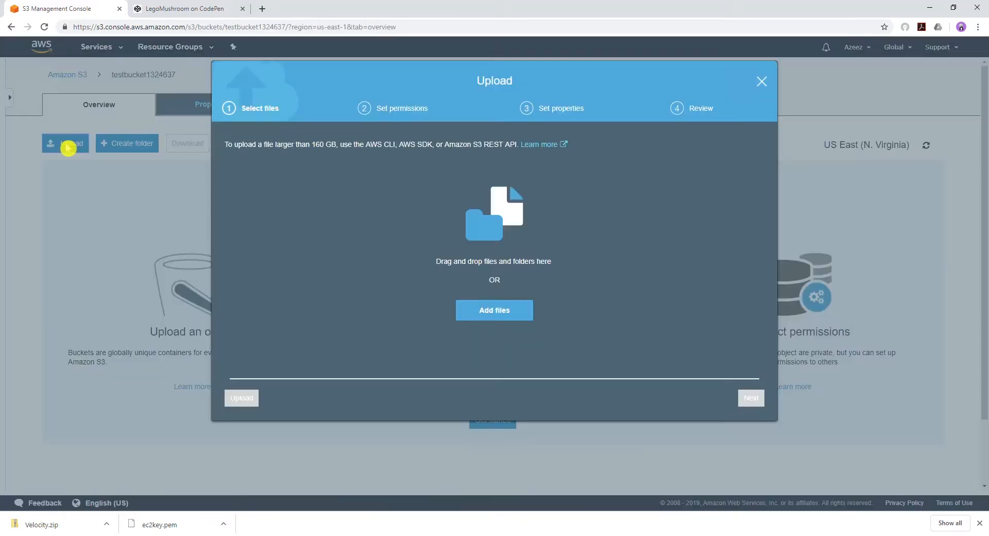
# Upload Love.zip (10.5 KB) from the Desktop into the testbucket1324637 bucket.
pyautogui.click(493, 310)
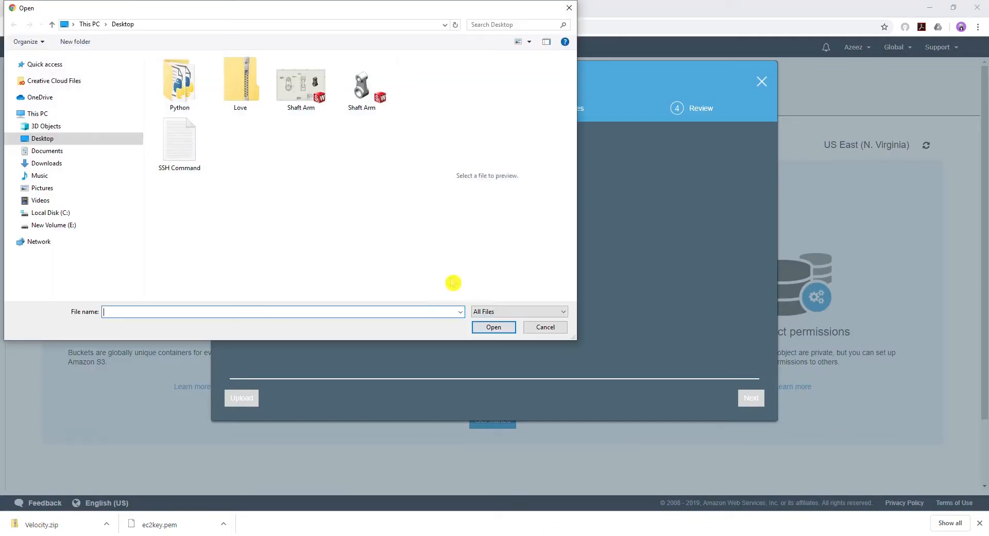
pyautogui.click(240, 76)
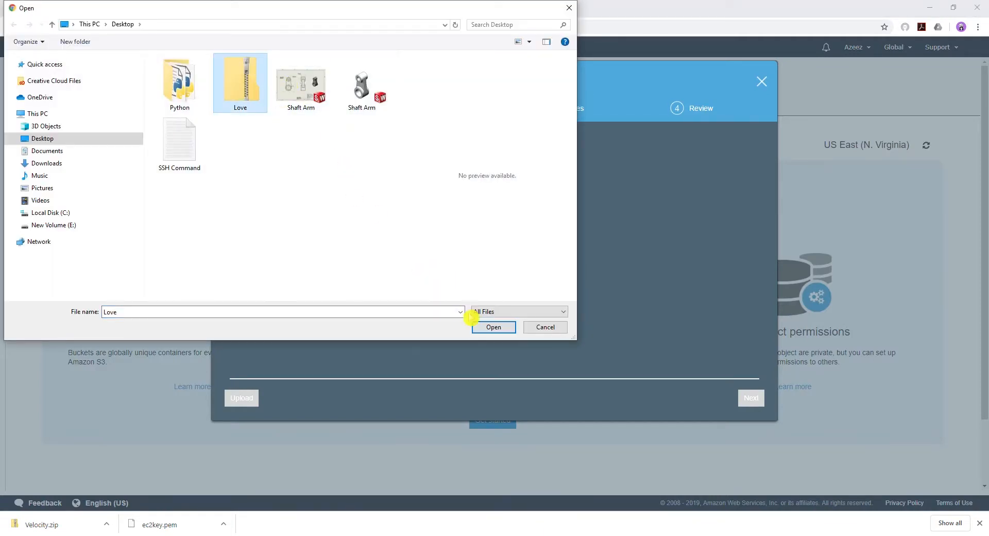
pyautogui.click(494, 327)
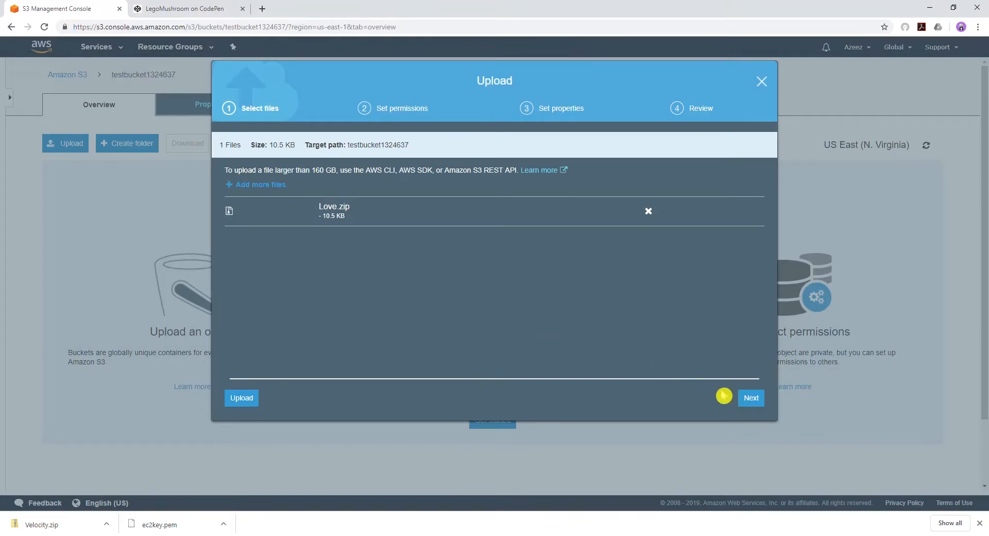
pyautogui.click(241, 397)
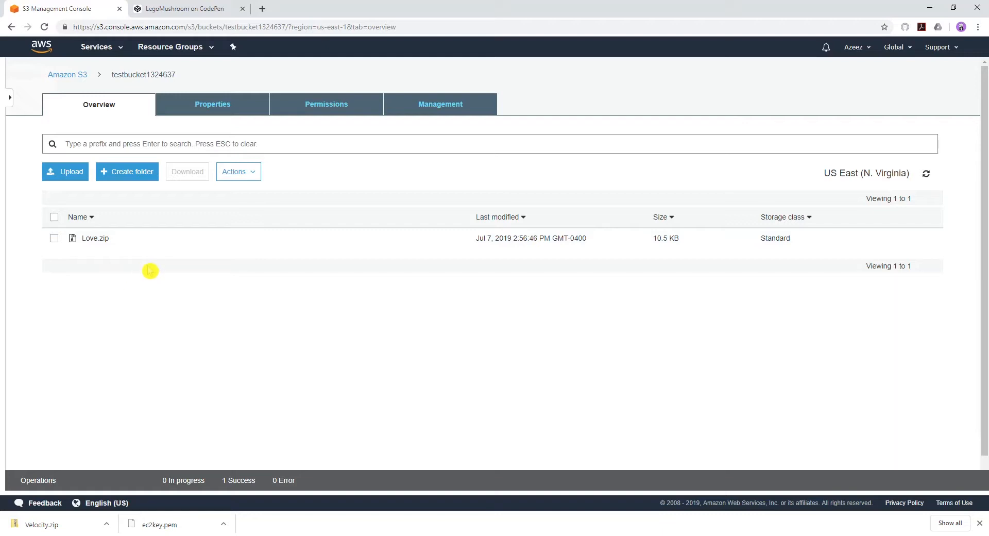
pyautogui.moveTo(142, 229)
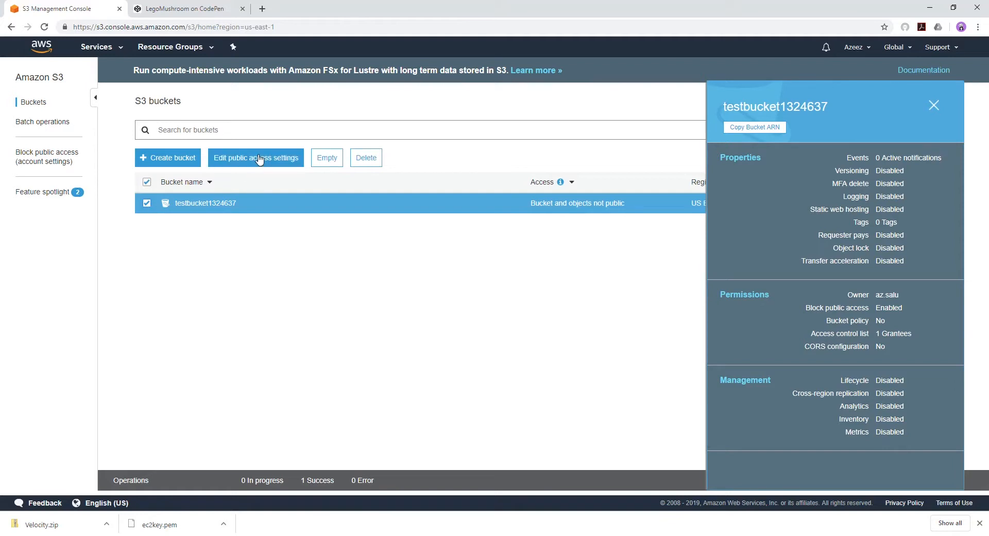
# Turn off Block all public access for testbucket1324637 and confirm so objects can be public.
pyautogui.click(255, 158)
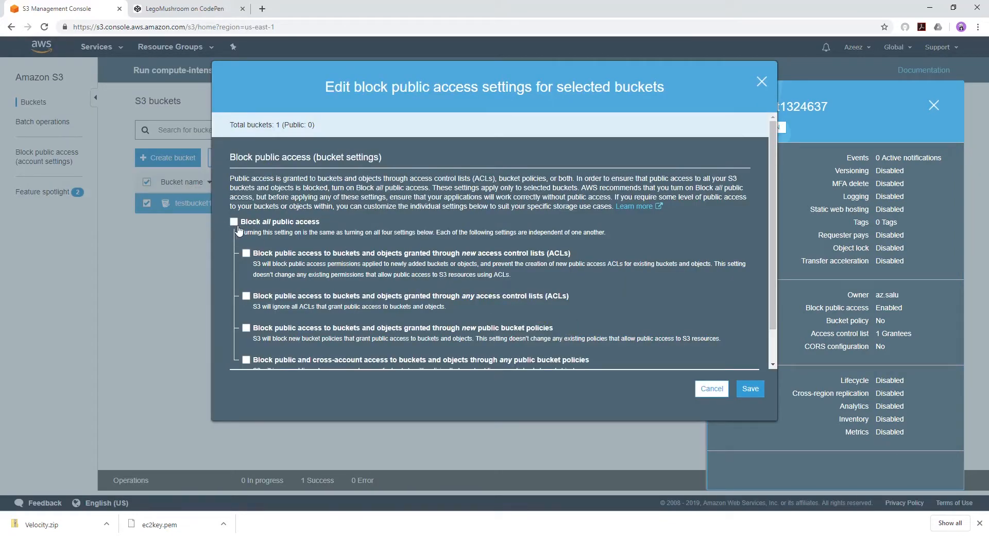
pyautogui.click(750, 388)
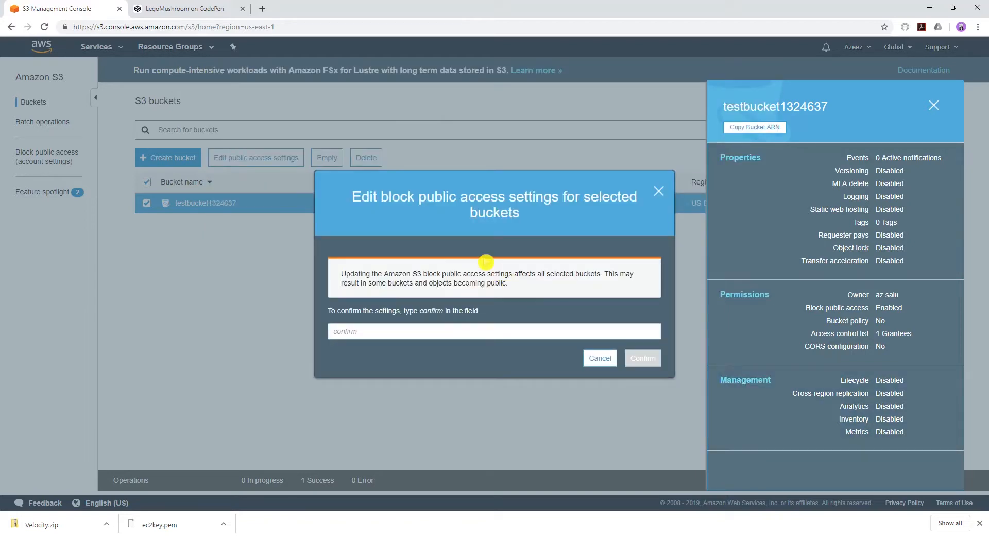
pyautogui.click(493, 330)
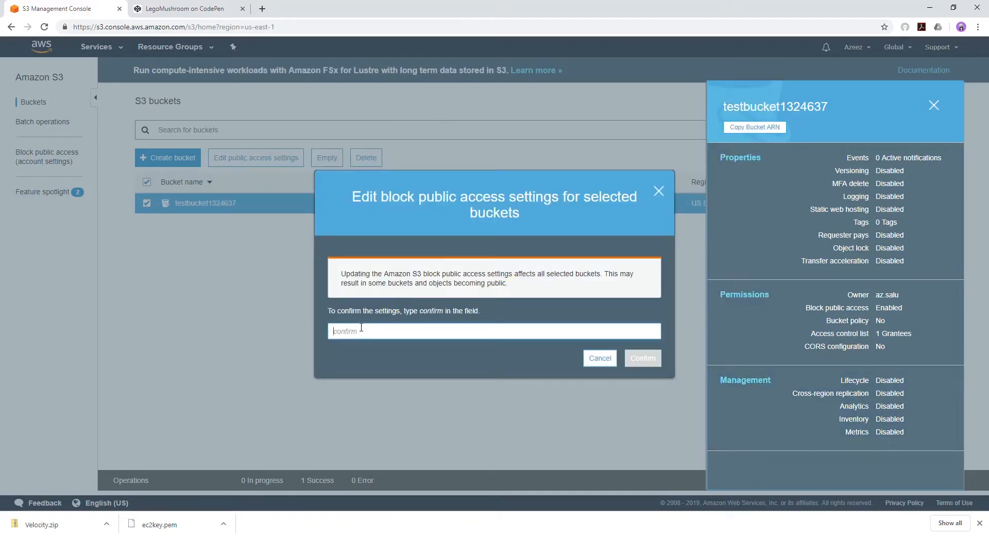
pyautogui.write('confirm')
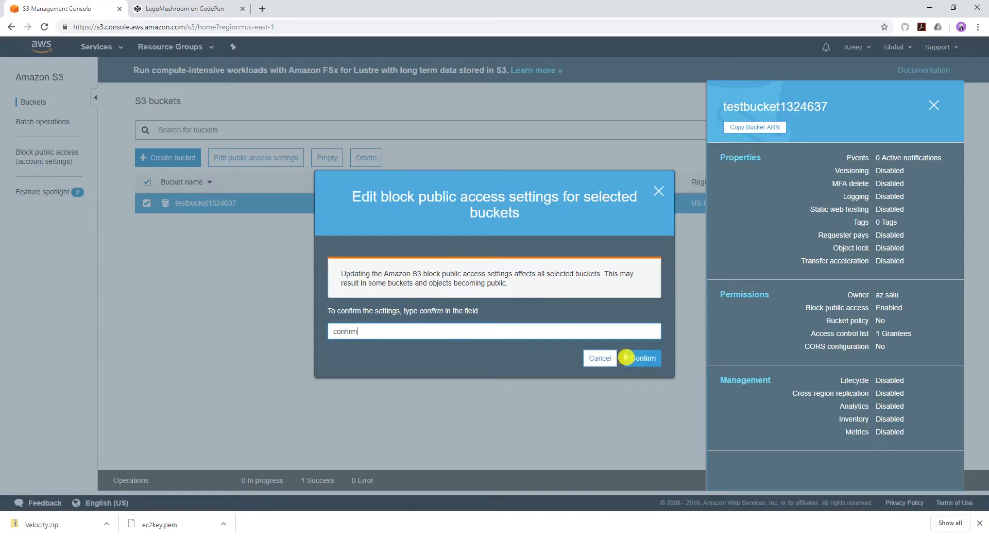
pyautogui.click(638, 358)
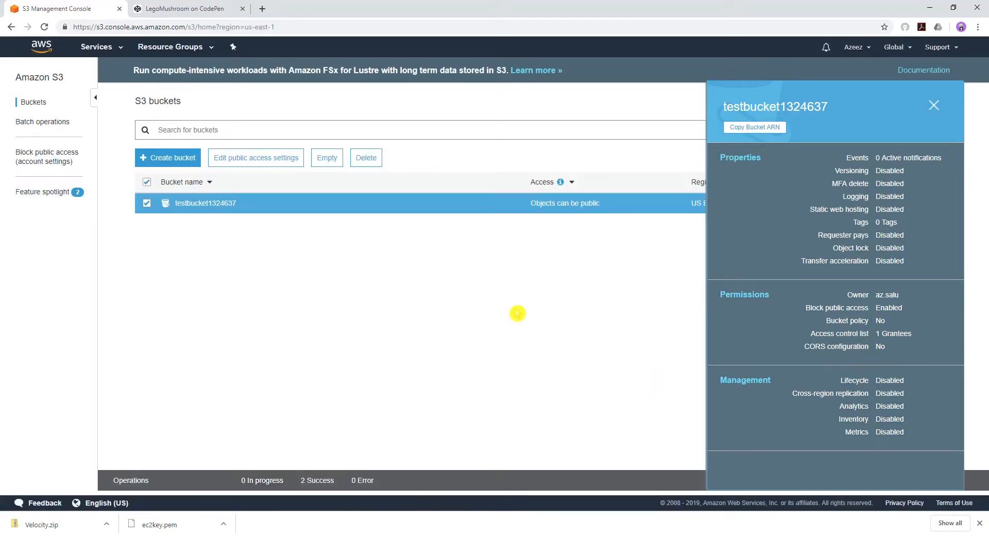
# Make Love.zip public via Actions > Make public and show its object details with the Object URL.
pyautogui.click(205, 203)
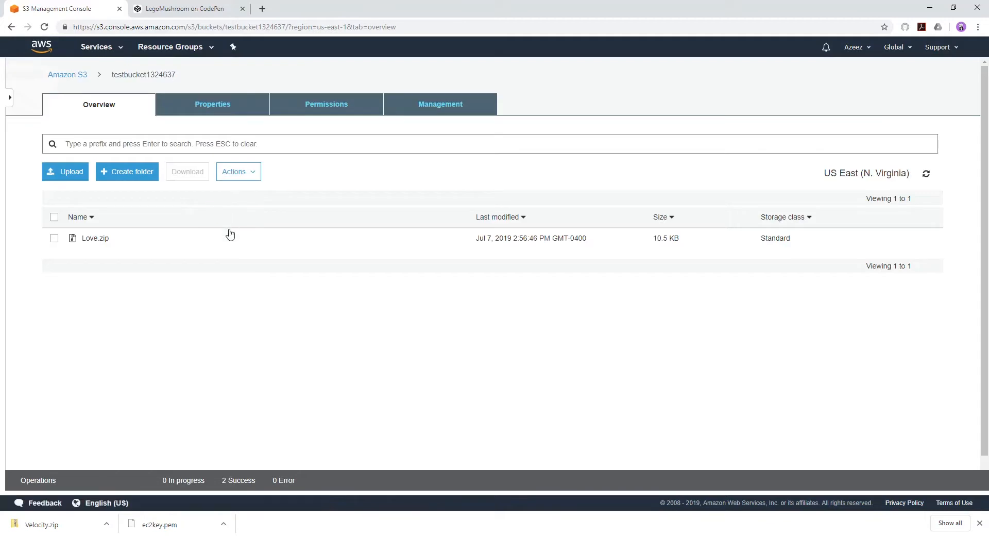
pyautogui.click(54, 238)
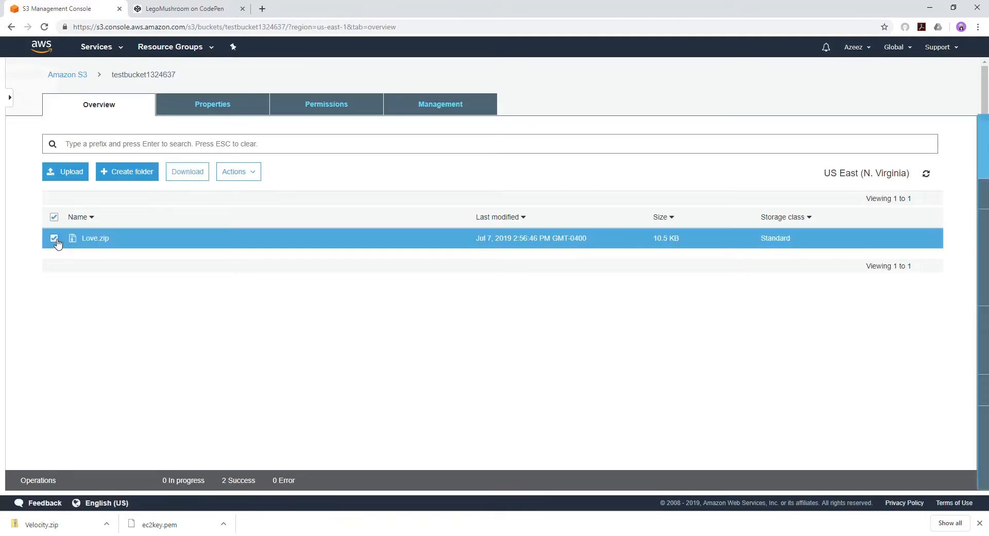
pyautogui.click(95, 238)
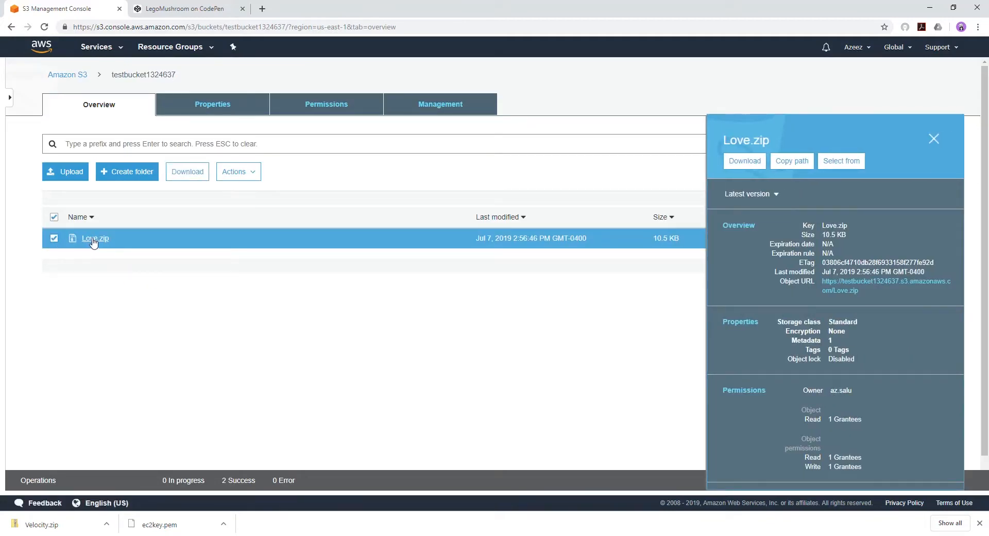
pyautogui.click(238, 171)
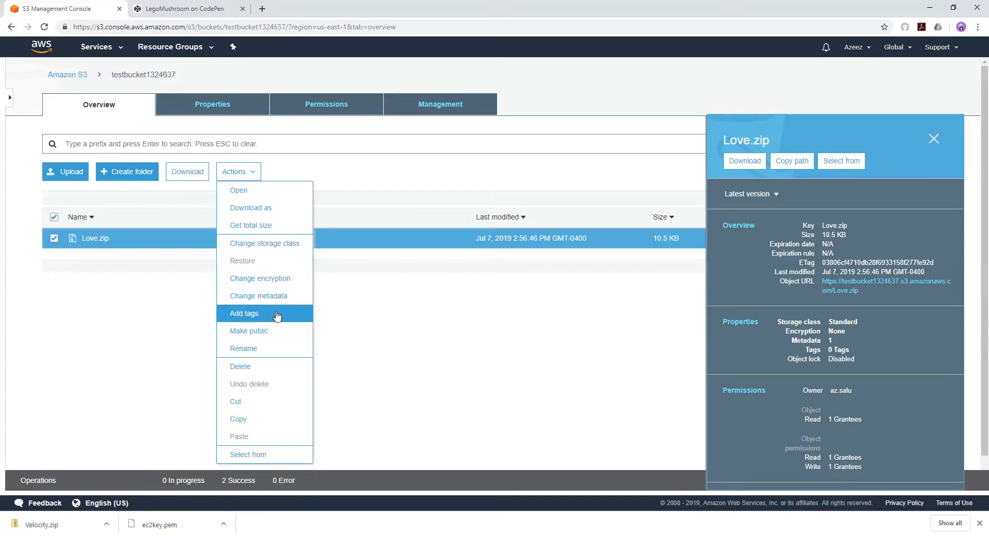
pyautogui.click(248, 331)
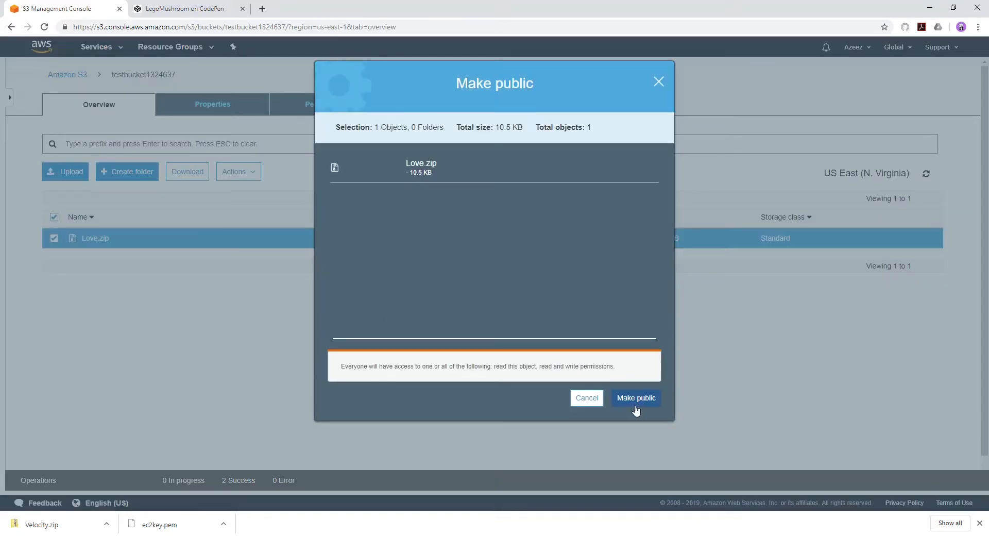
pyautogui.click(636, 398)
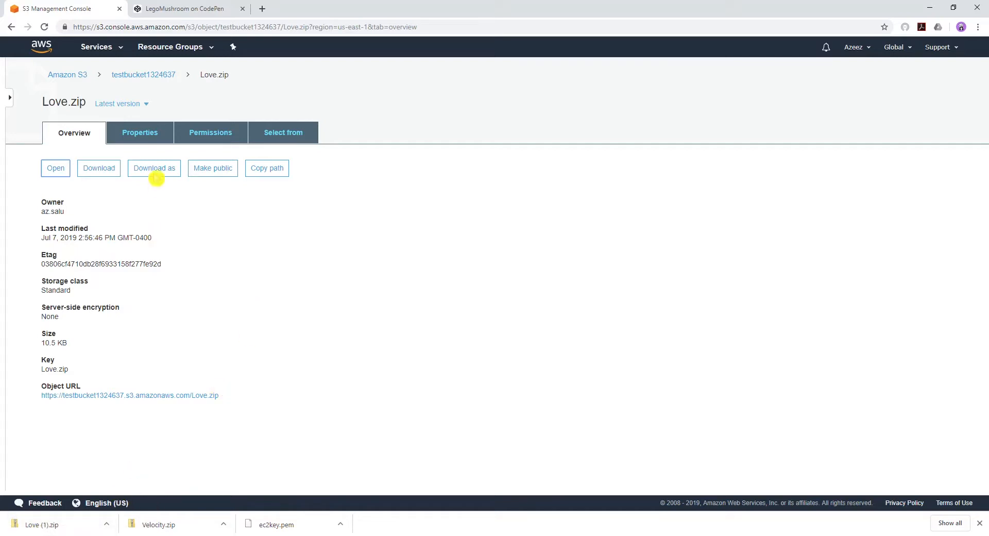
# Go to the EC2 service in N. Virginia and start launching a new instance.
pyautogui.click(96, 47)
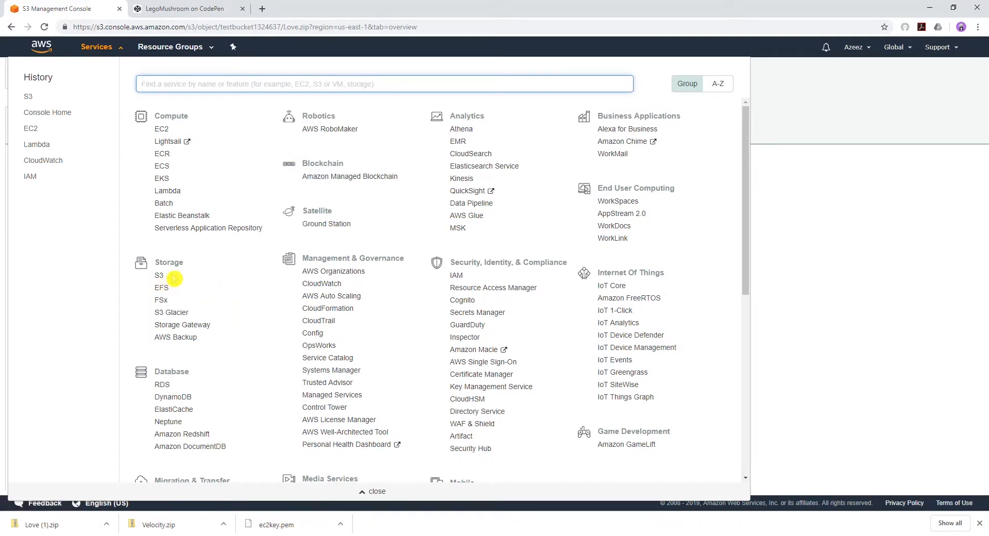
pyautogui.moveTo(203, 186)
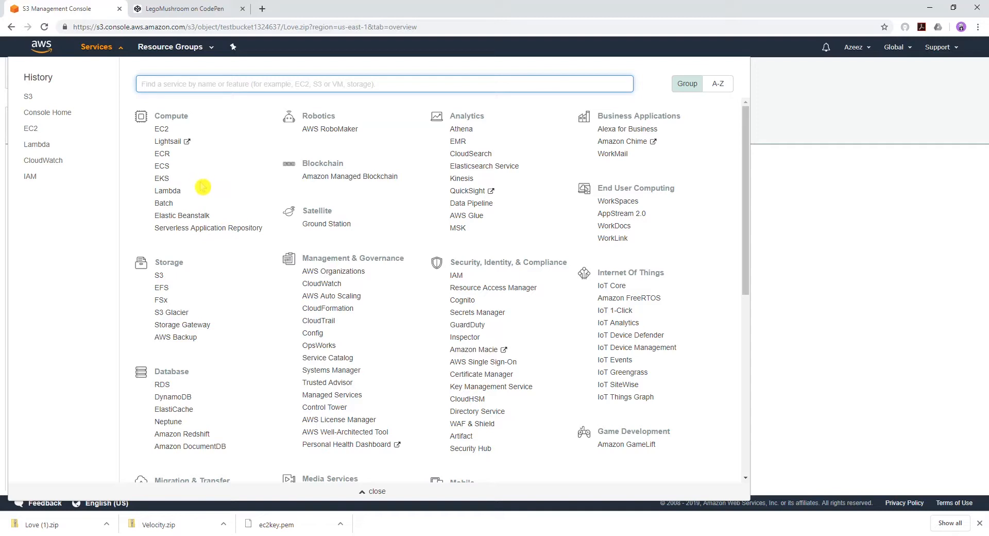
pyautogui.moveTo(198, 276)
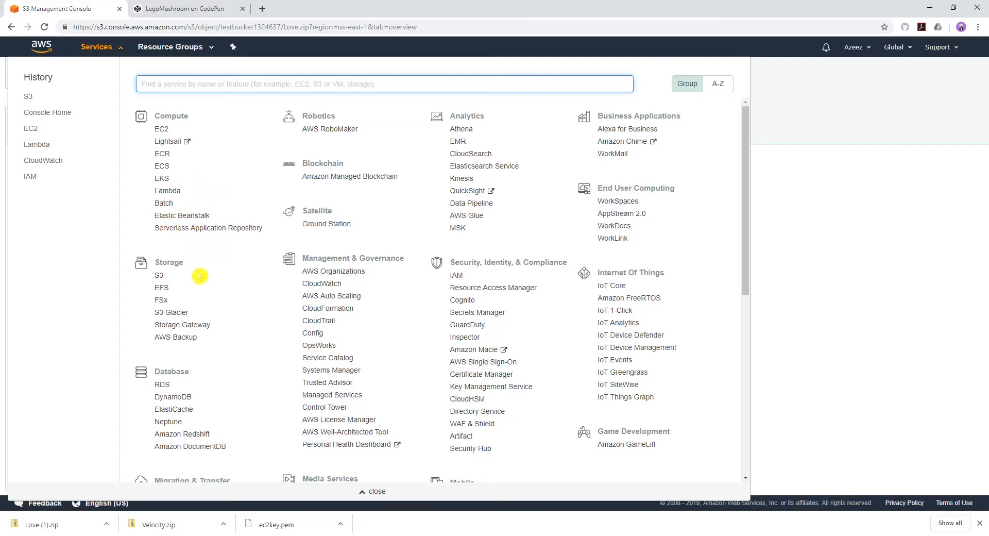
pyautogui.moveTo(162, 129)
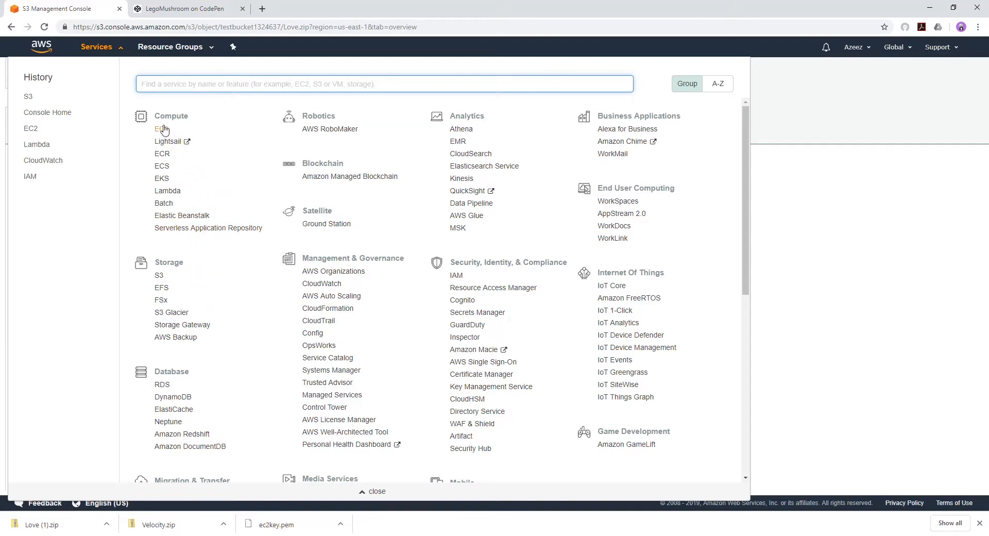
pyautogui.click(158, 128)
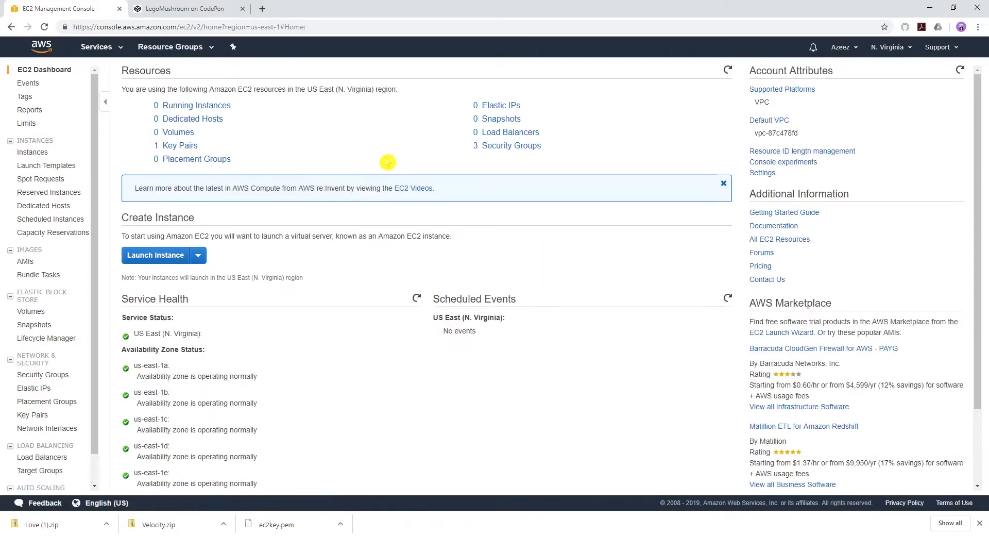
pyautogui.moveTo(574, 138)
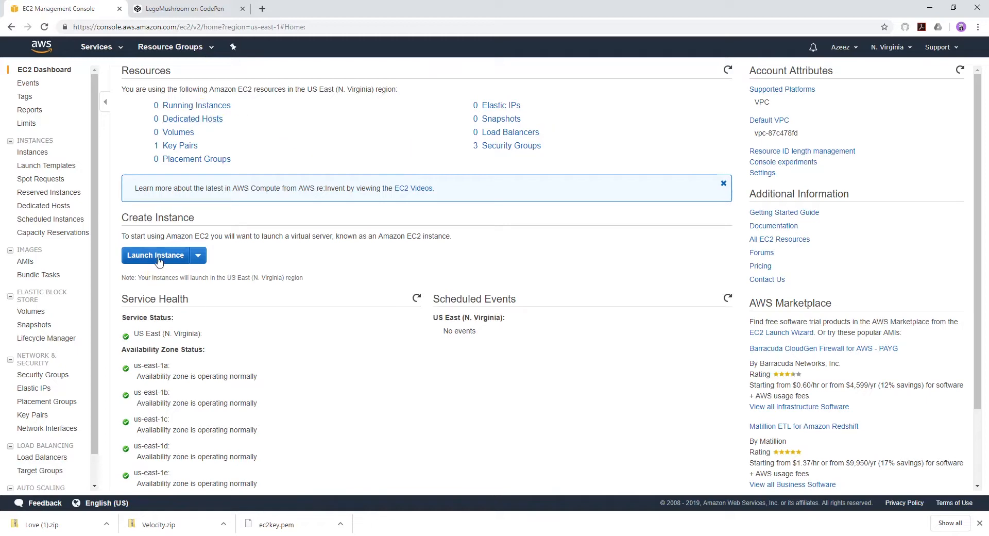
pyautogui.click(154, 254)
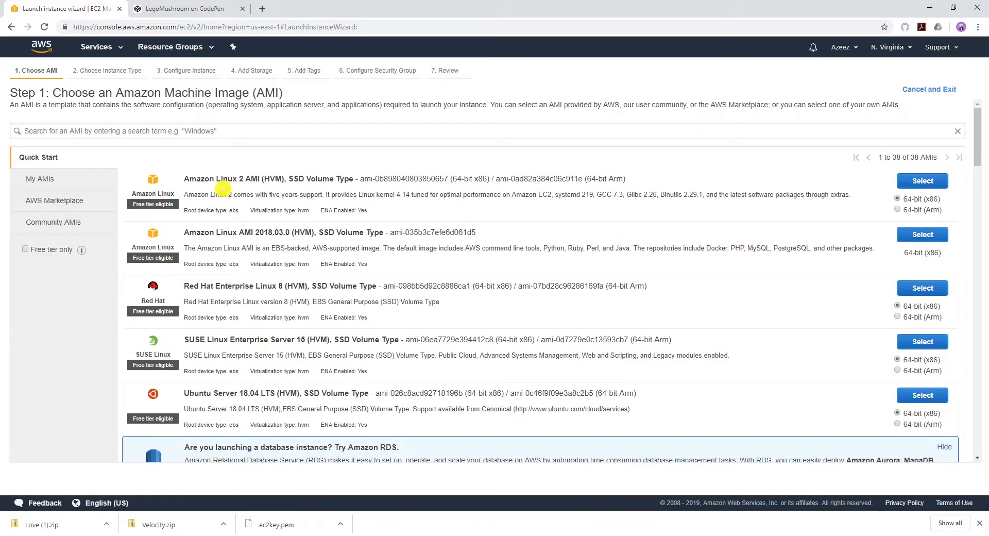
# Choose the Amazon Linux 2 AMI with t2.micro and continue to Configure Instance Details.
pyautogui.click(921, 181)
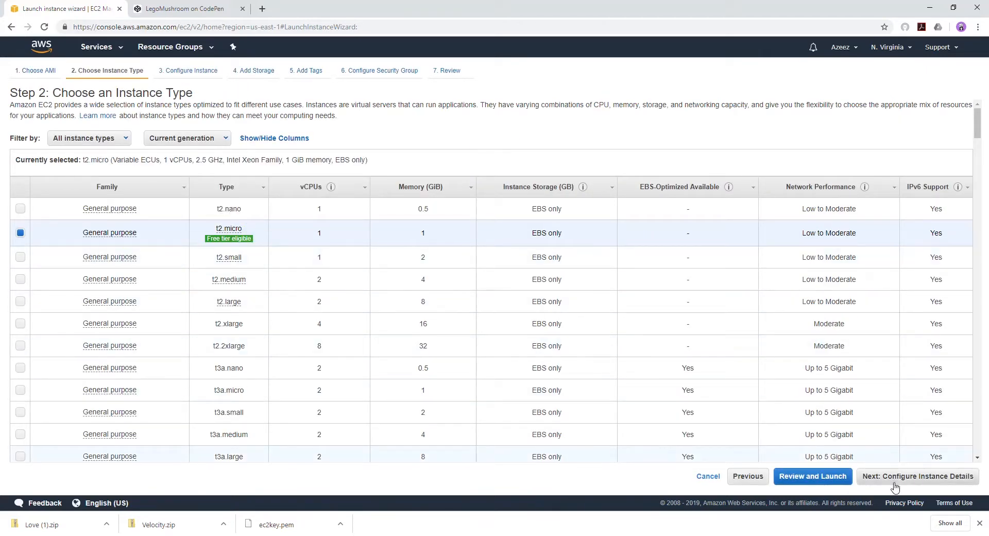
pyautogui.click(917, 476)
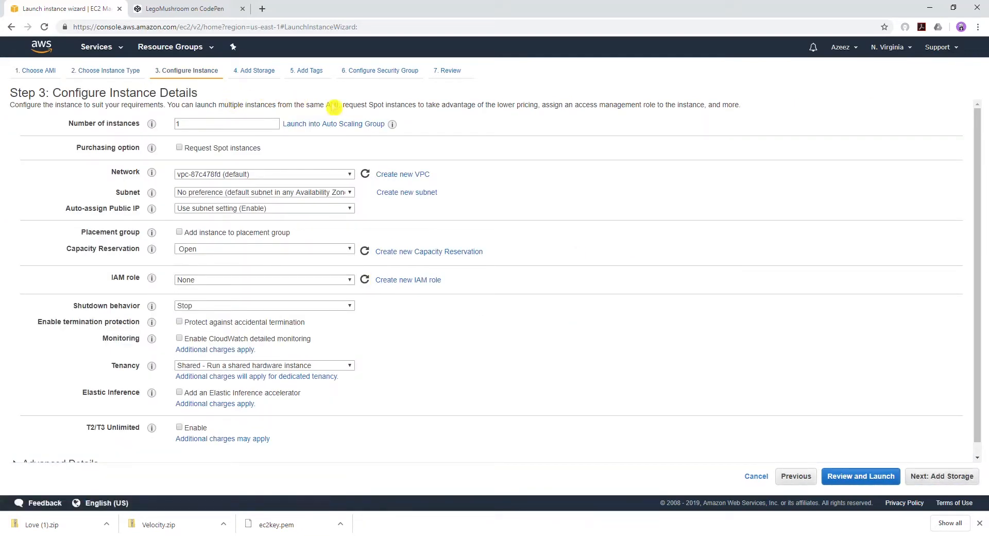
pyautogui.moveTo(535, 251)
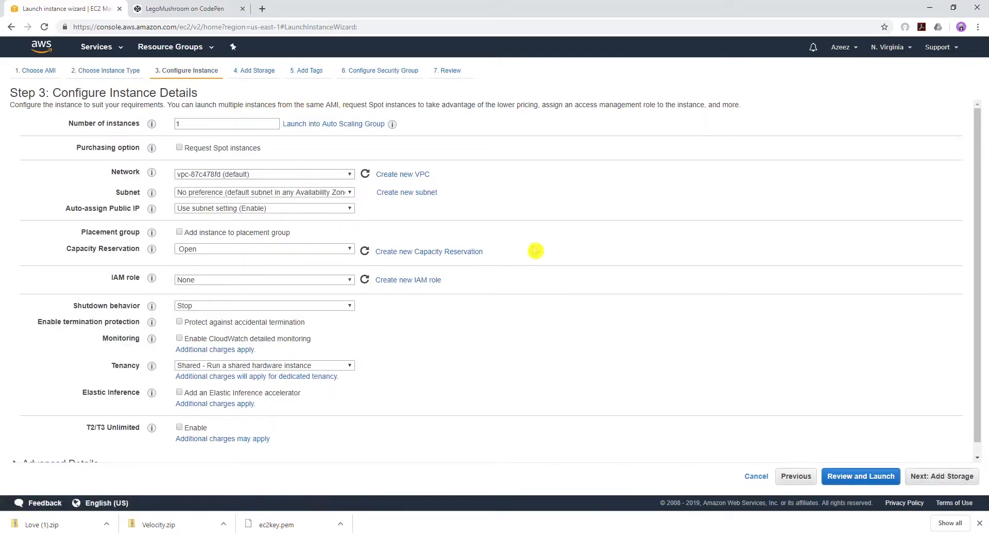
# Paste the bash user-data script (install httpd, fetch and unzip S3 zip, start httpd) under Advanced Details.
pyautogui.scroll(-3)
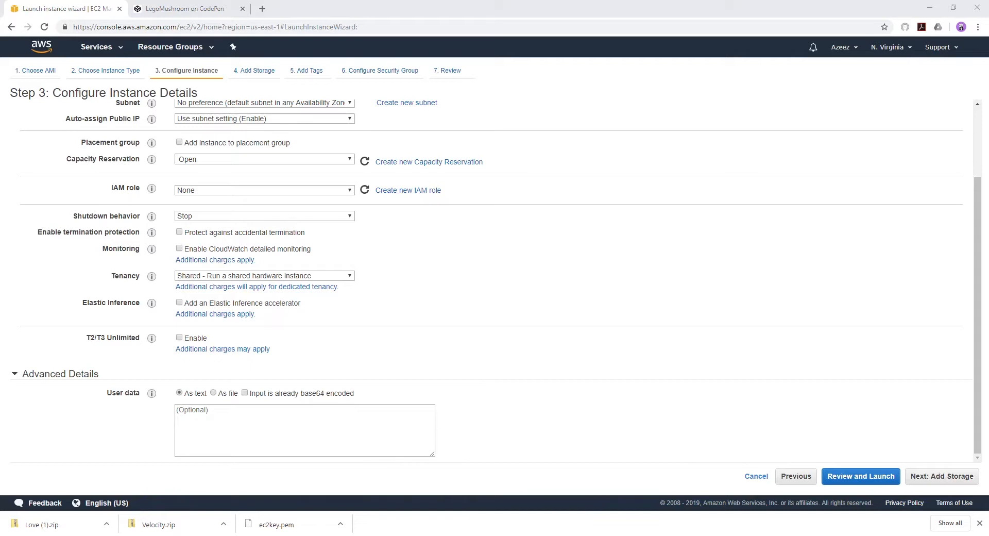
pyautogui.moveTo(234, 417)
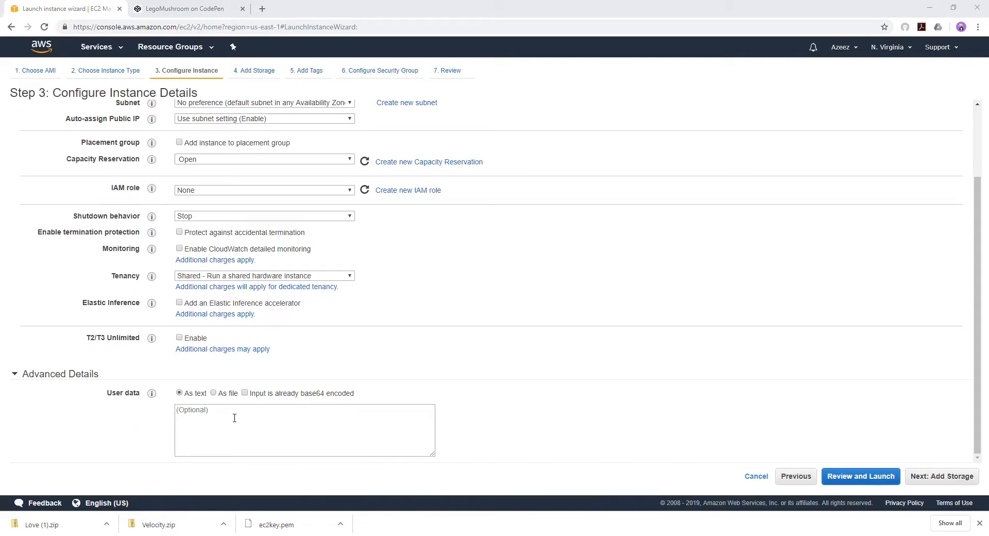
pyautogui.rightClick(253, 417)
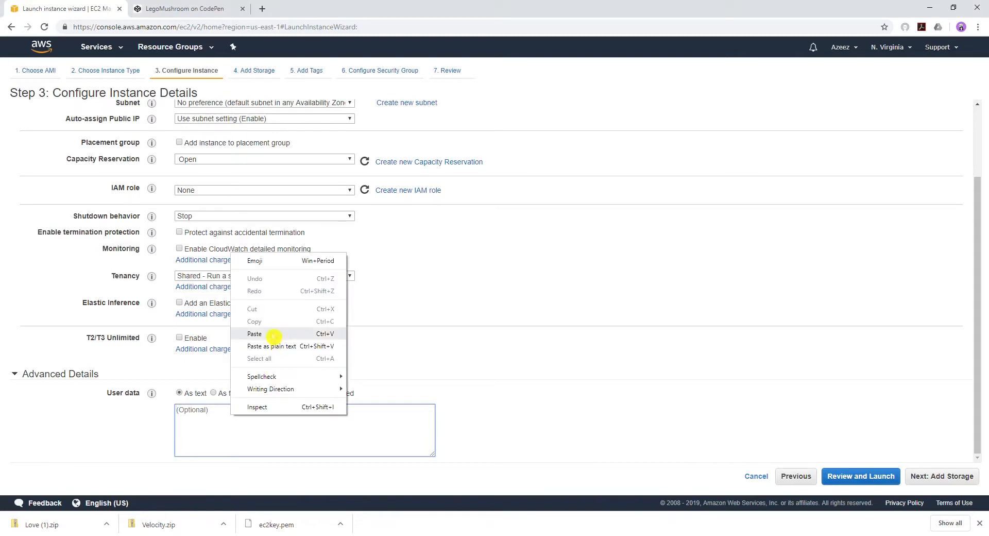
pyautogui.click(255, 333)
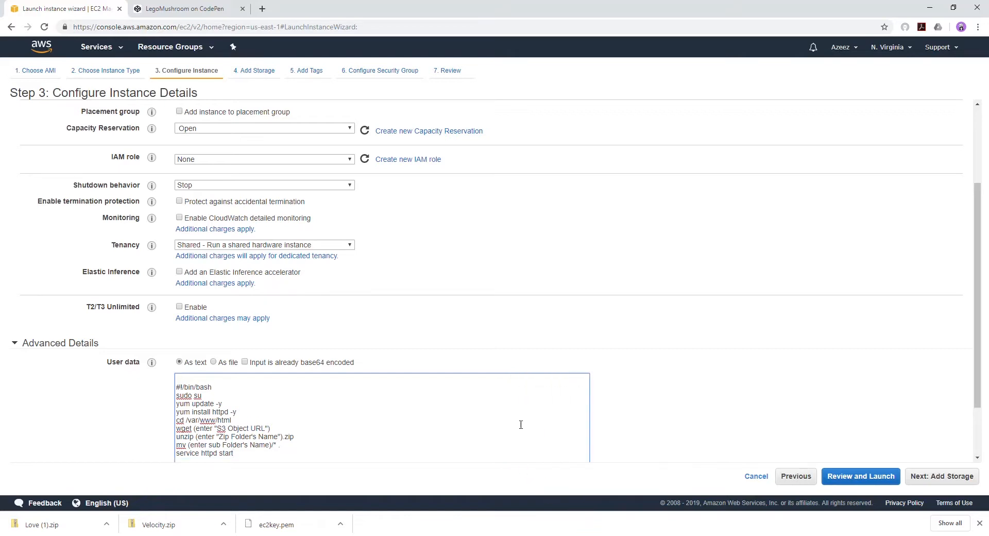
pyautogui.scroll(-3)
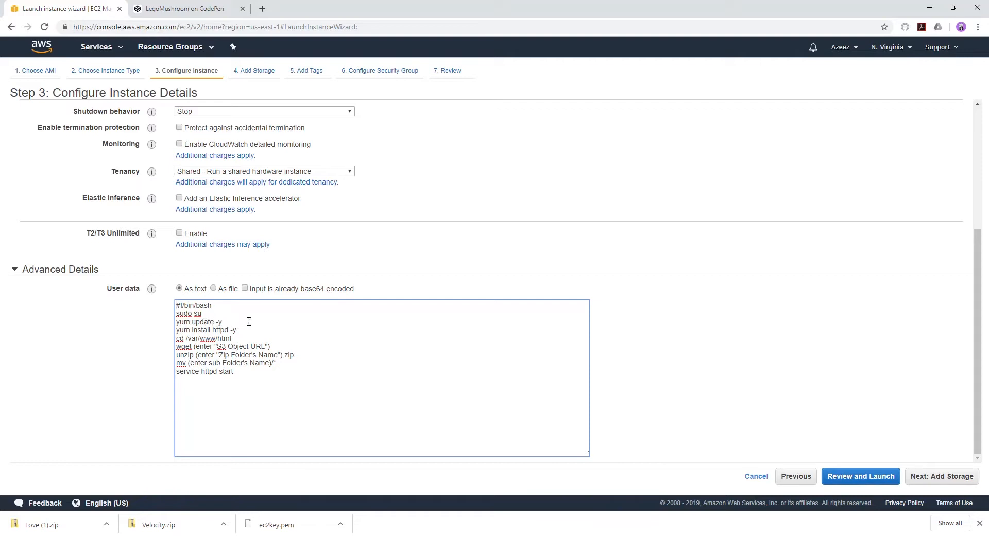
pyautogui.moveTo(254, 317)
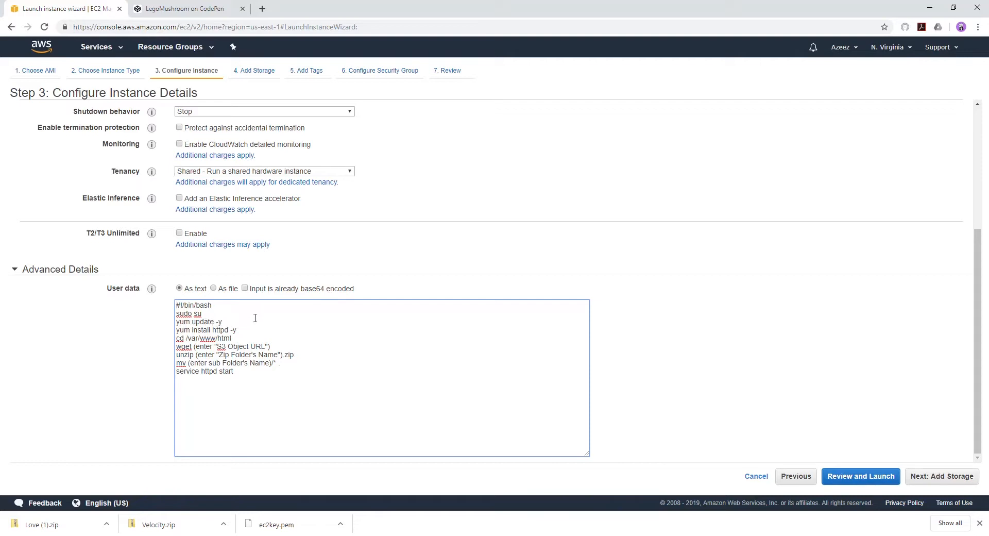
pyautogui.moveTo(185, 332)
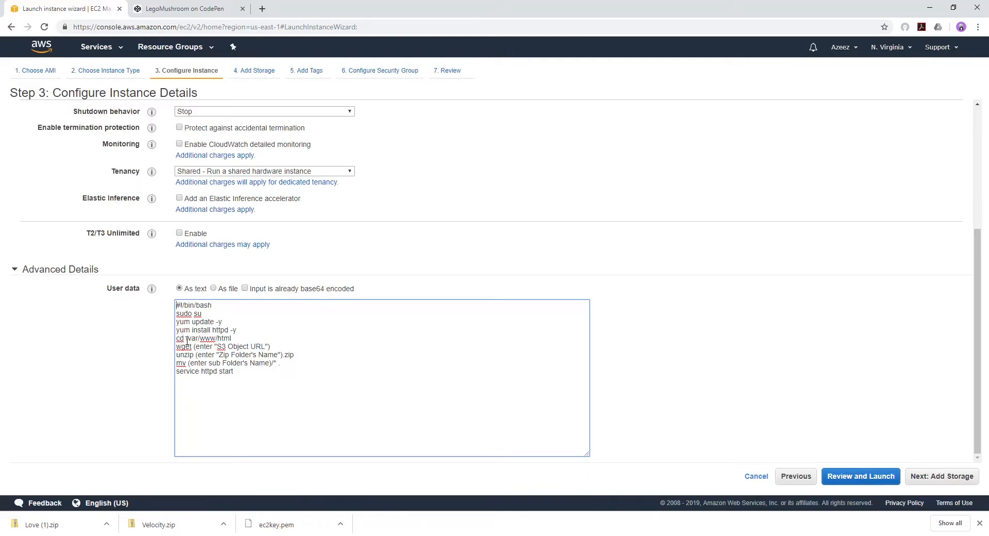
pyautogui.moveTo(238, 341)
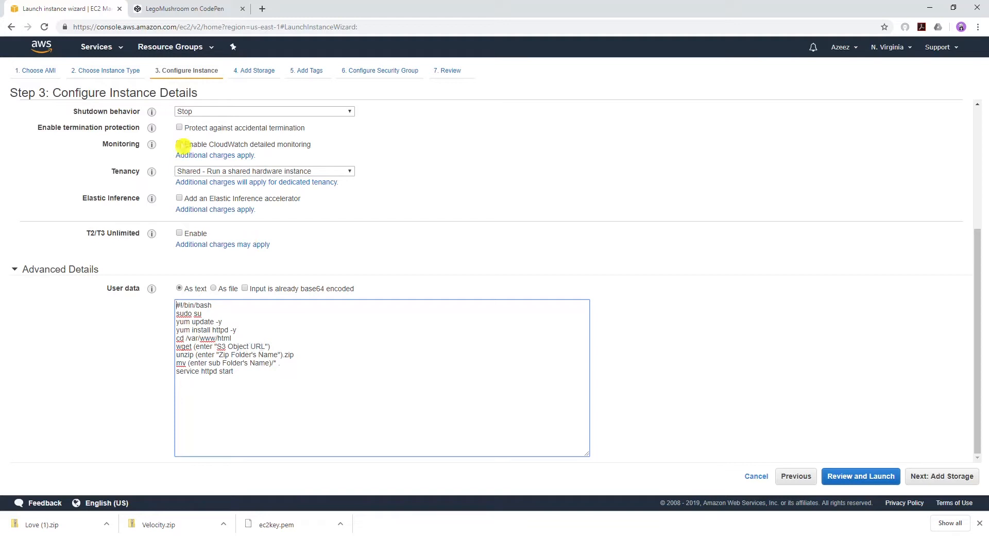
# Copy the Love.zip Object URL from S3 in a duplicated tab and return to the launch wizard.
pyautogui.rightClick(98, 47)
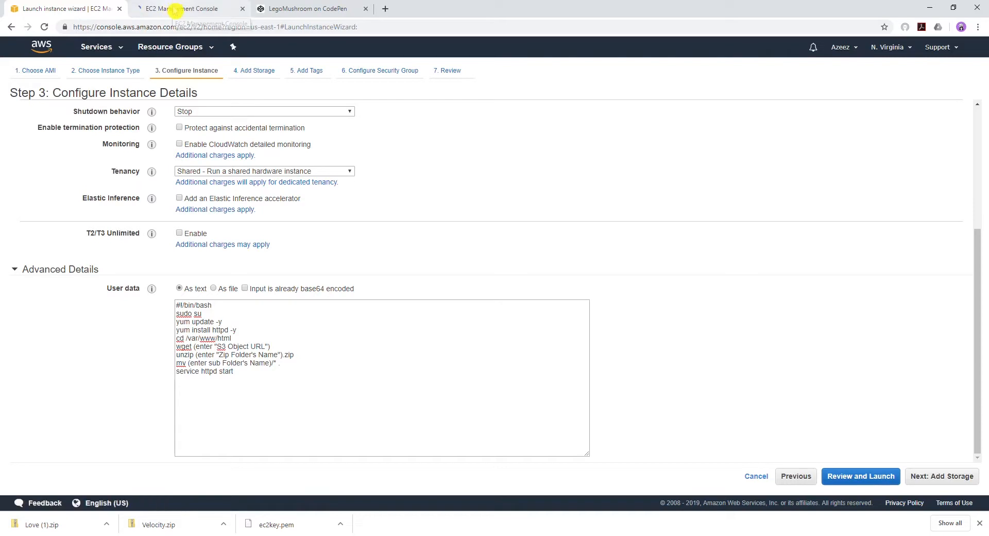
pyautogui.click(190, 8)
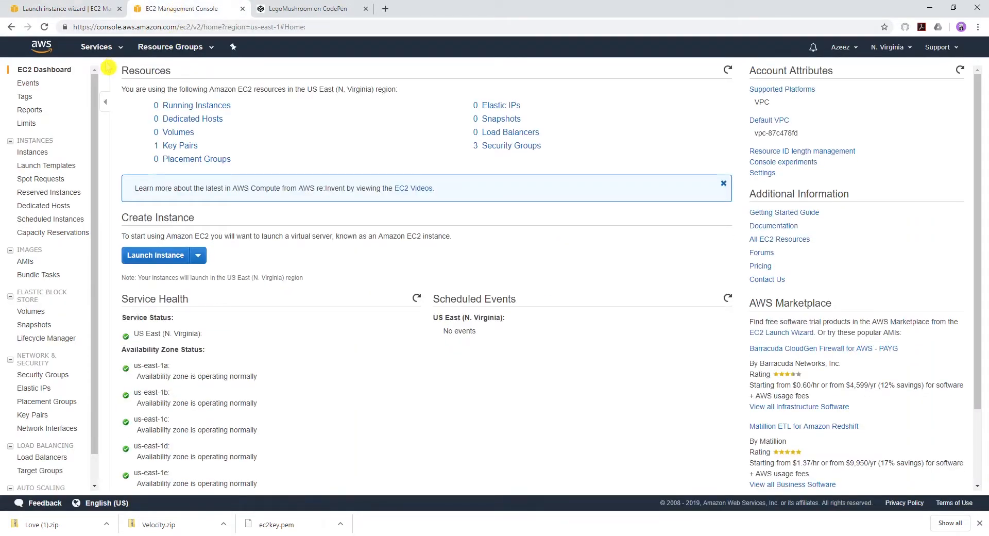
pyautogui.click(96, 47)
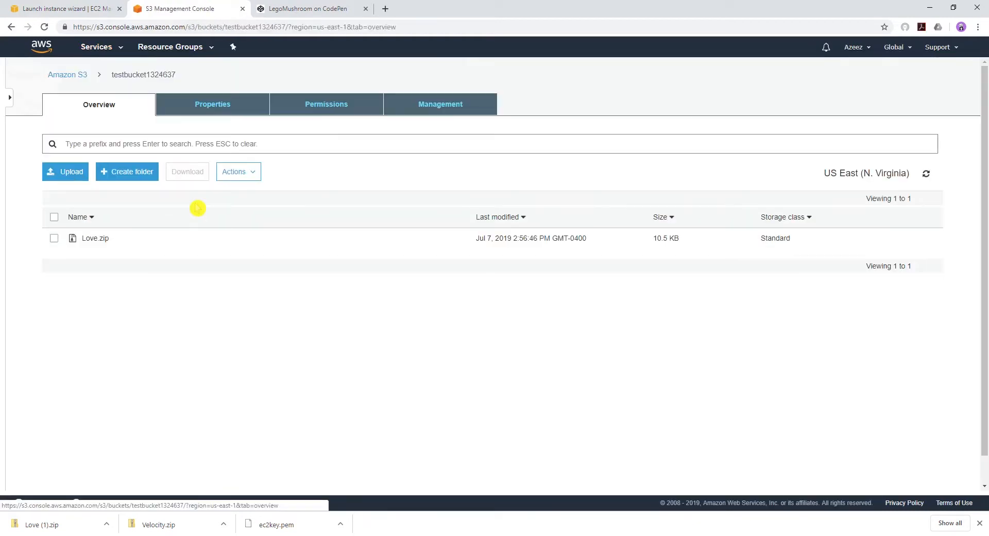
pyautogui.click(95, 238)
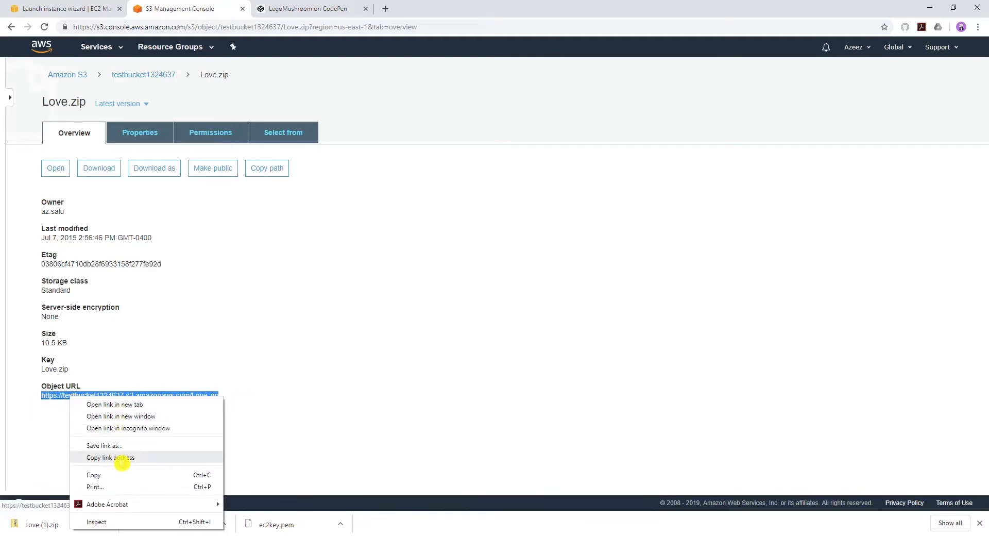
pyautogui.click(110, 456)
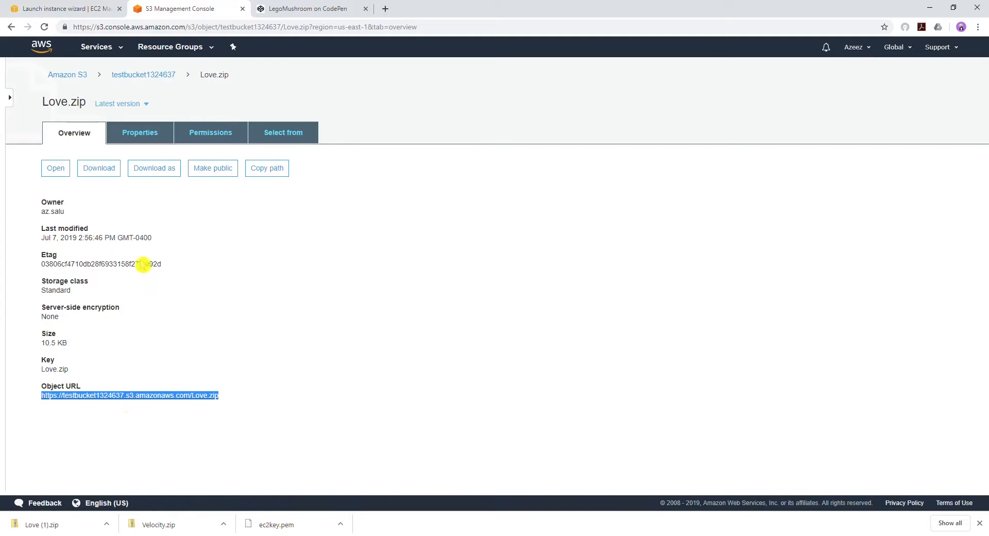
pyautogui.click(63, 9)
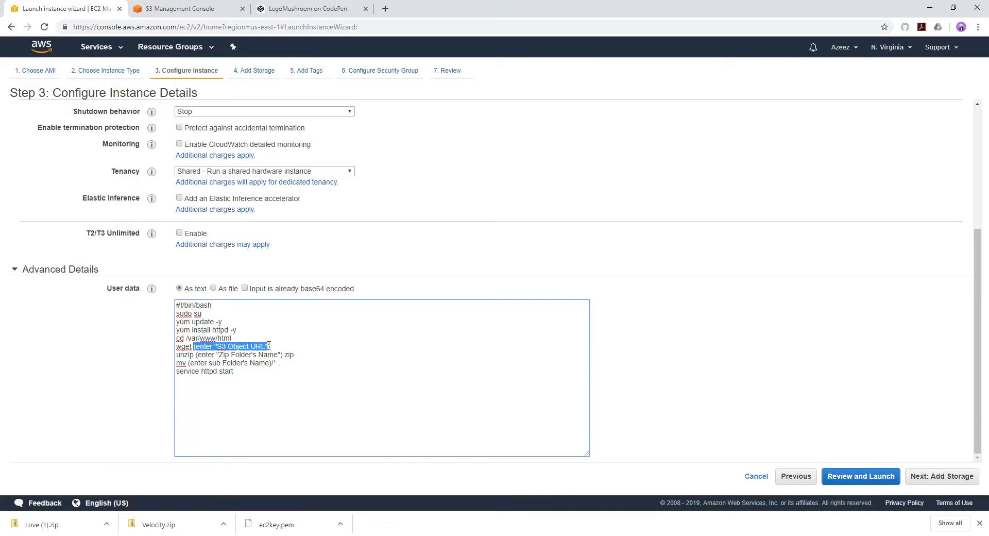
# Replace the script placeholders with the Love.zip object URL and zip name Love, then show the S3 tab.
pyautogui.rightClick(240, 347)
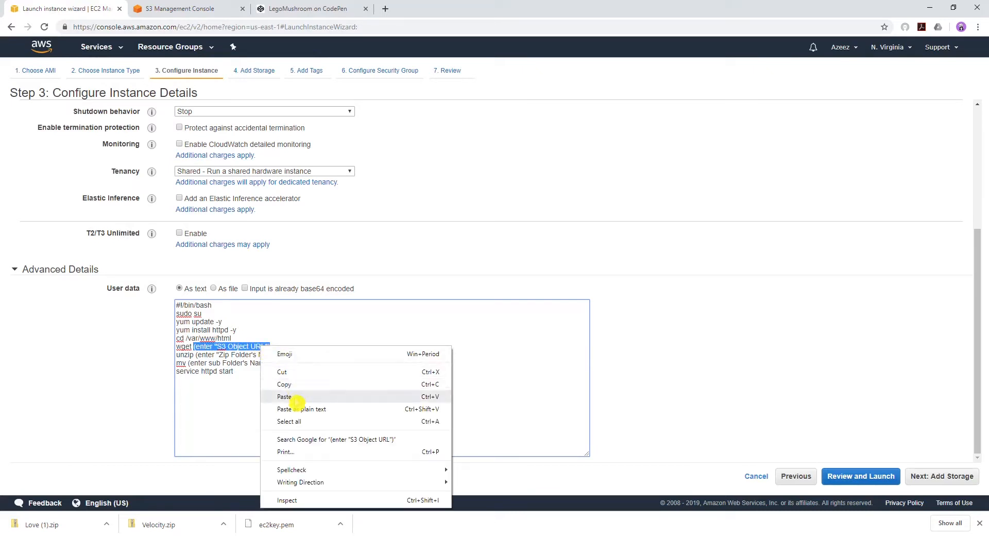
pyautogui.click(284, 396)
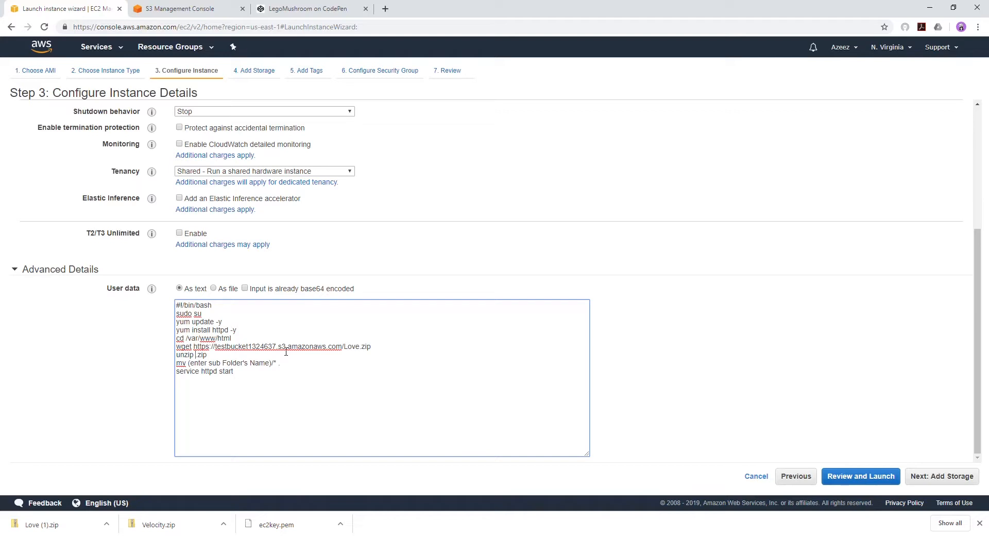
pyautogui.write('Love')
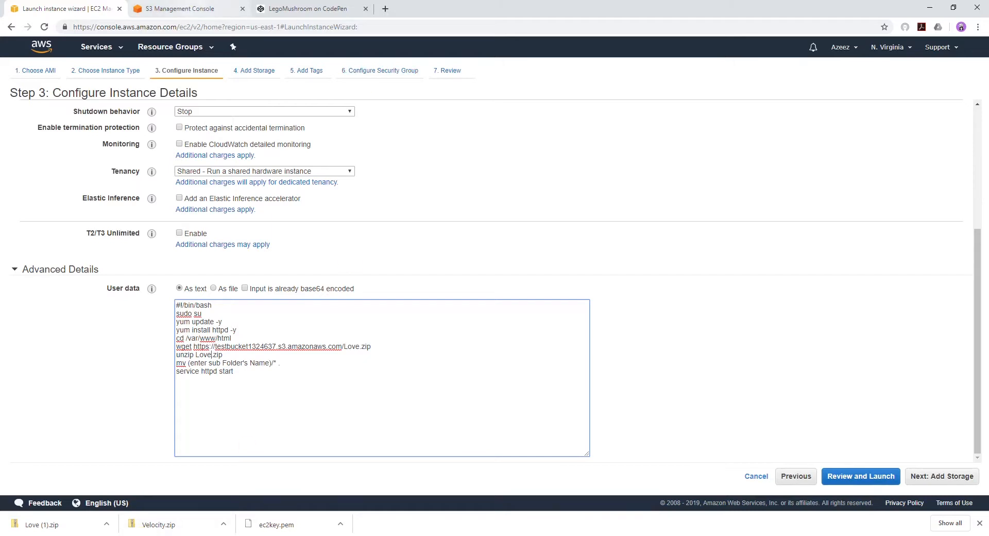
pyautogui.click(180, 8)
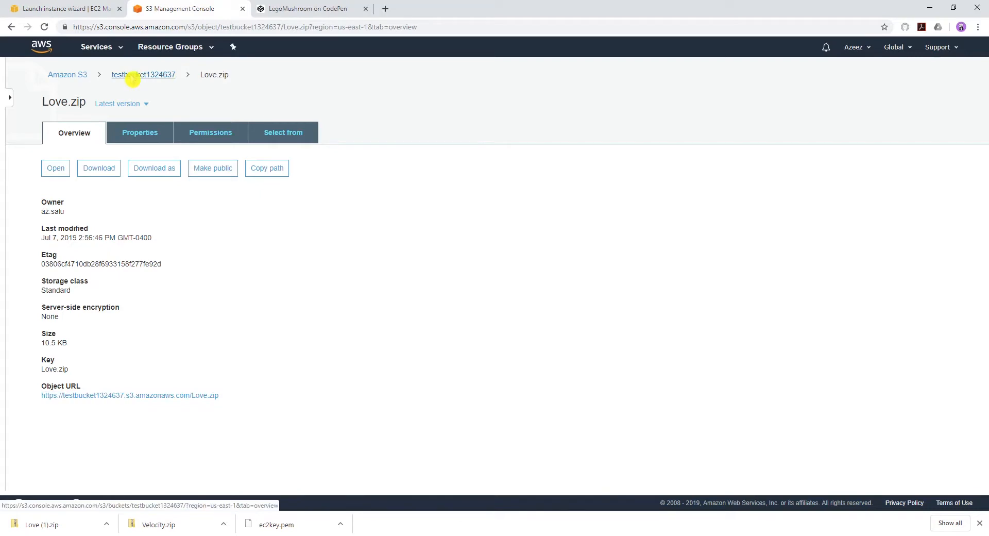
# Revisit the S3 bucket's file listing, then bring up File Explorer over the wizard tab.
pyautogui.click(143, 74)
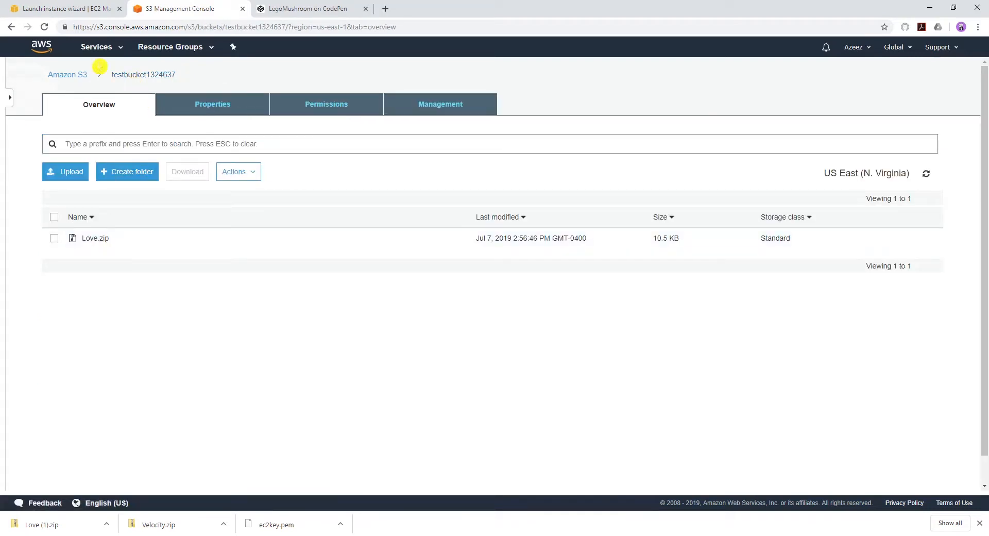
pyautogui.click(62, 8)
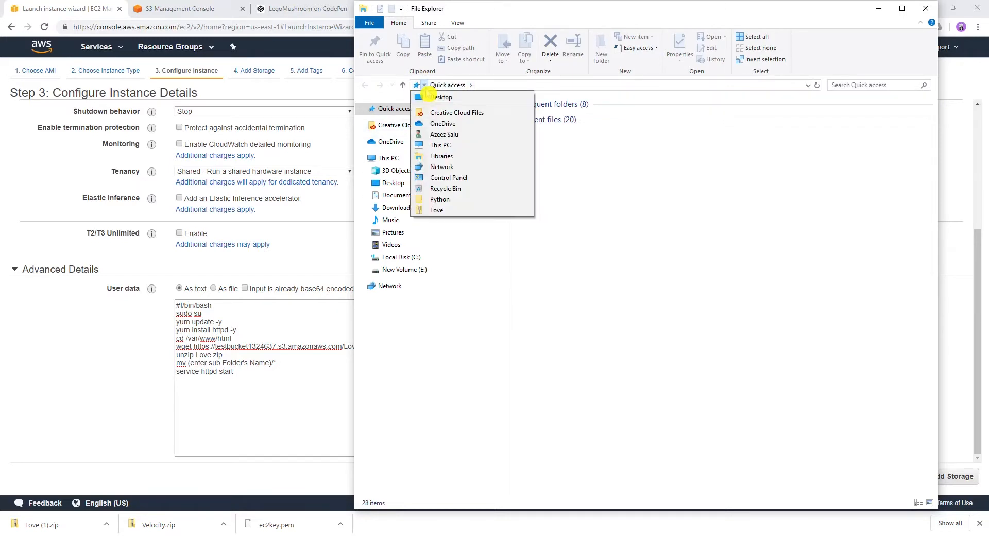
# Browse into the Love archive and its single inner Love folder to confirm the zip's structure.
pyautogui.click(442, 97)
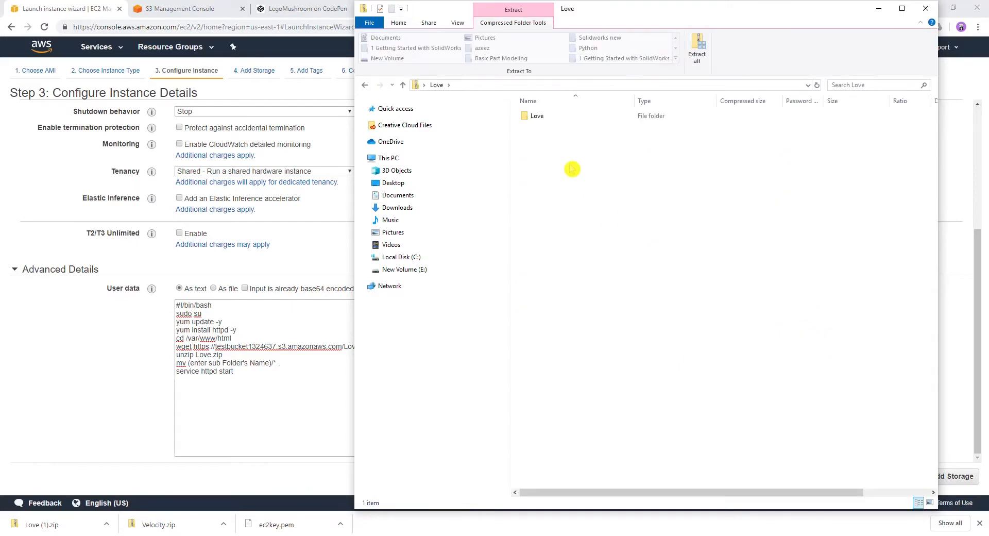
pyautogui.click(536, 115)
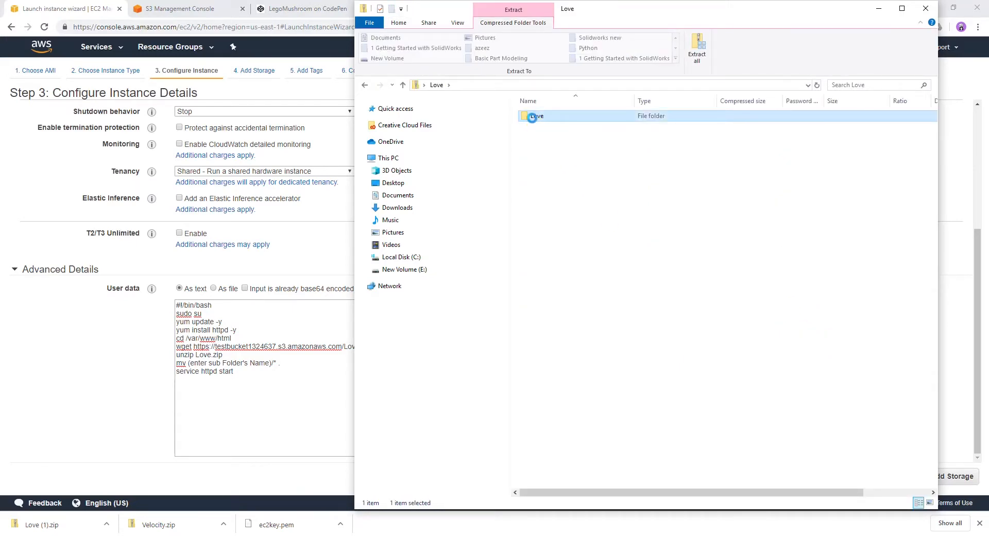
pyautogui.doubleClick(536, 116)
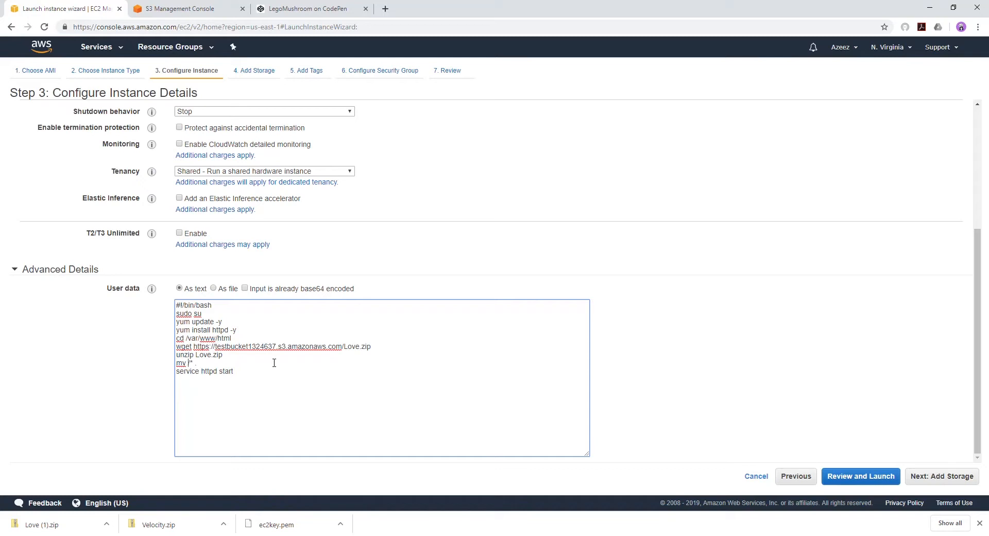
# Complete the user-data move line as 'mv Love/*' and close the Explorer window.
pyautogui.write('L')
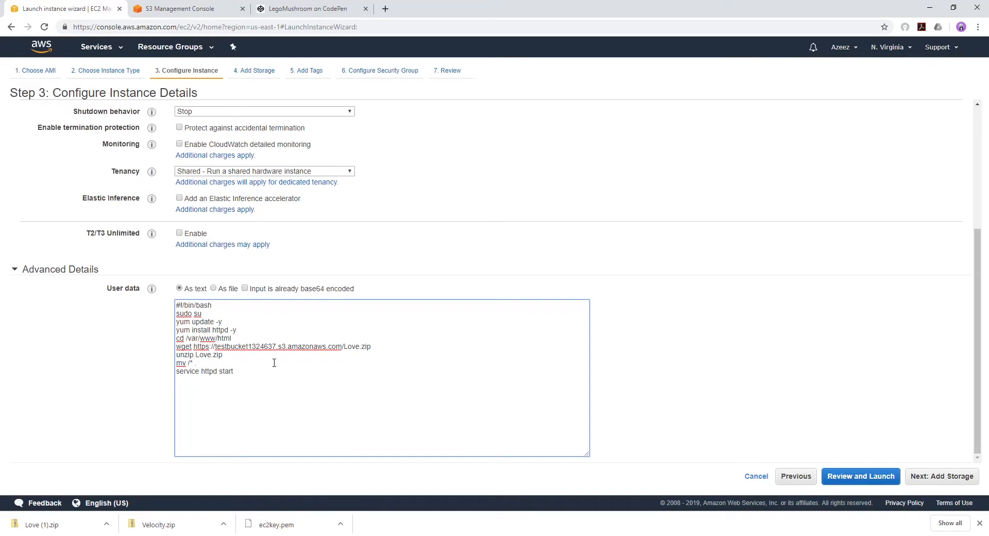
pyautogui.write('Love')
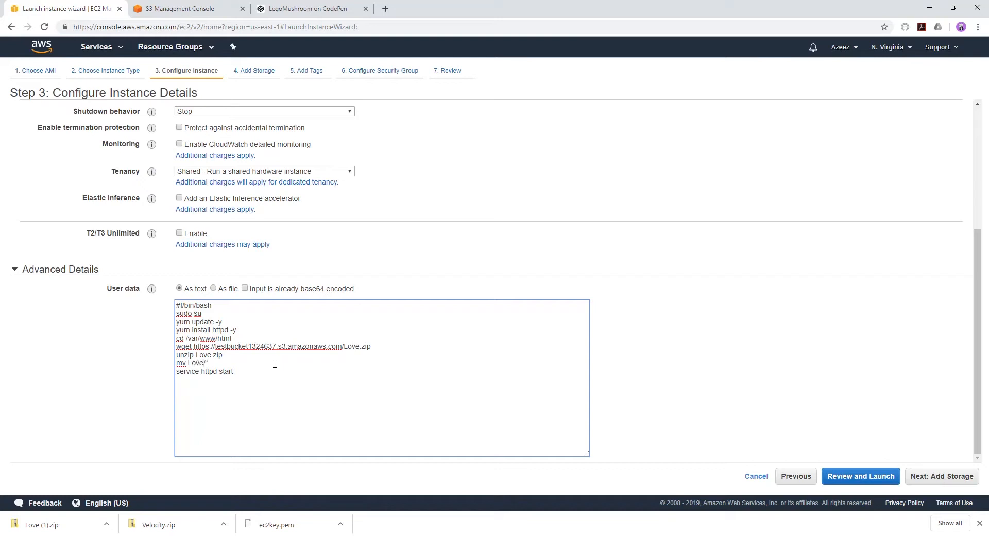
pyautogui.moveTo(237, 385)
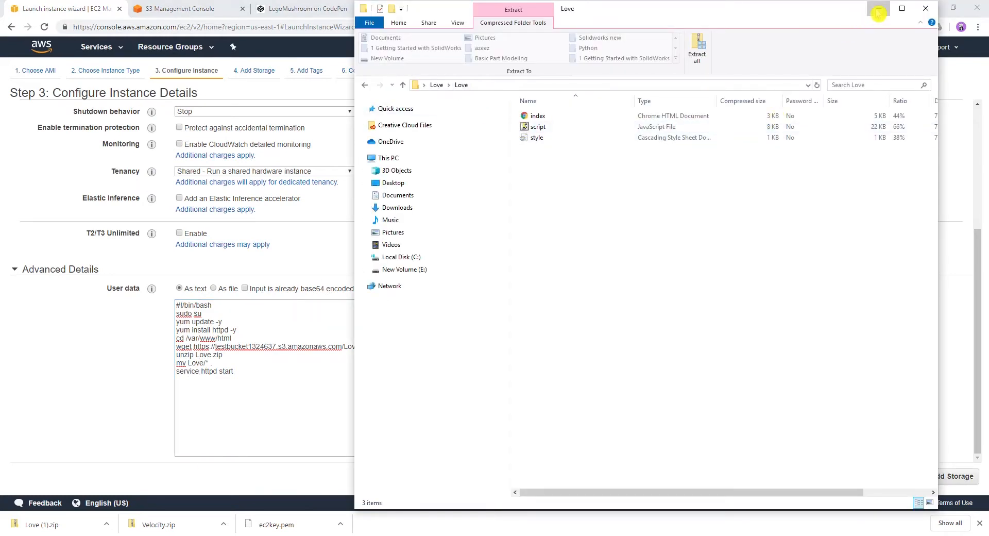
pyautogui.click(925, 9)
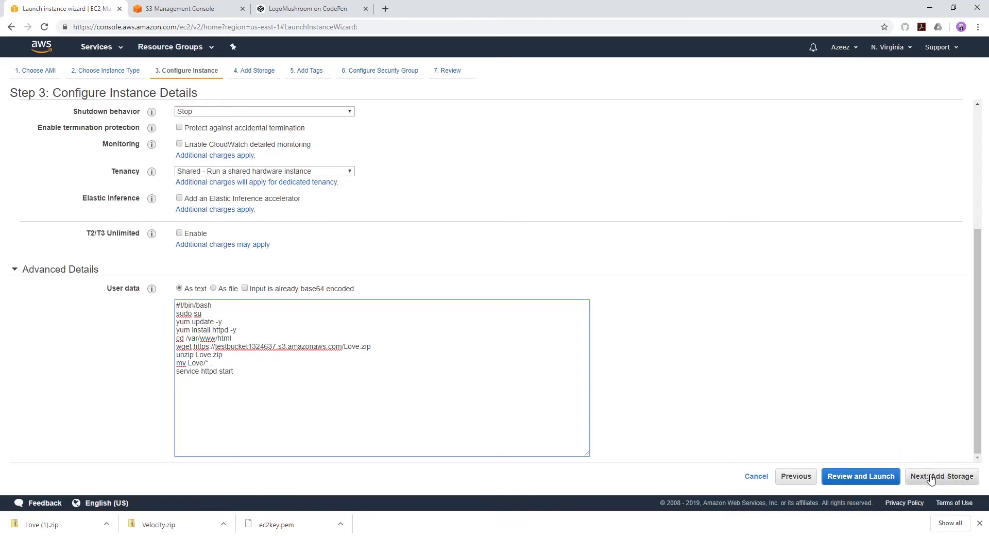
# Advance past Storage and Tags to the Security Group step, keeping a new security group.
pyautogui.click(942, 476)
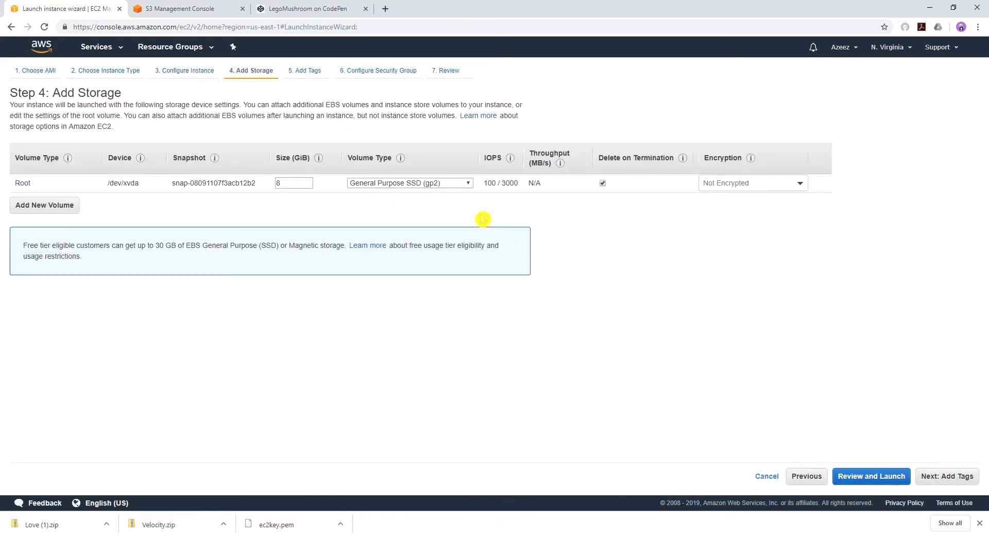
pyautogui.click(946, 477)
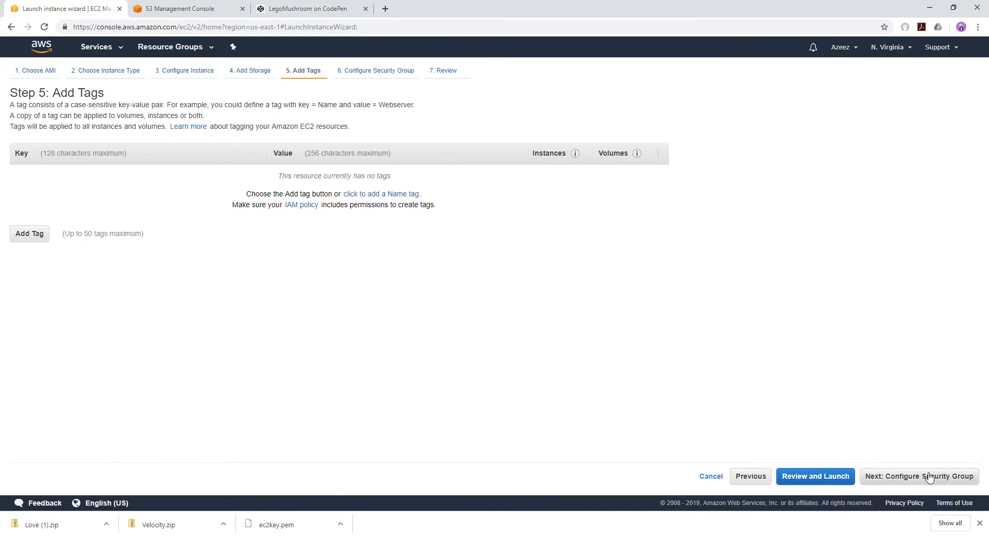
pyautogui.click(919, 476)
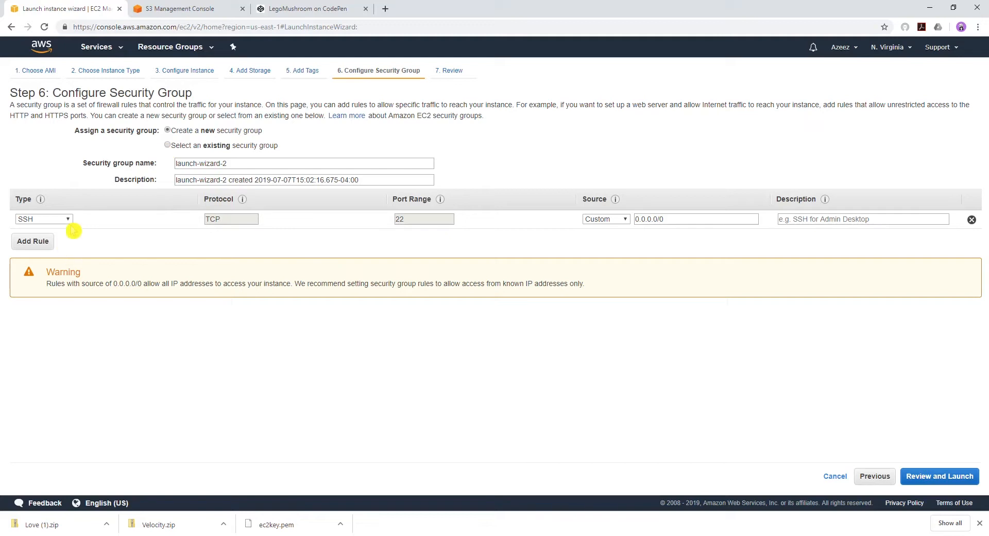
pyautogui.click(168, 145)
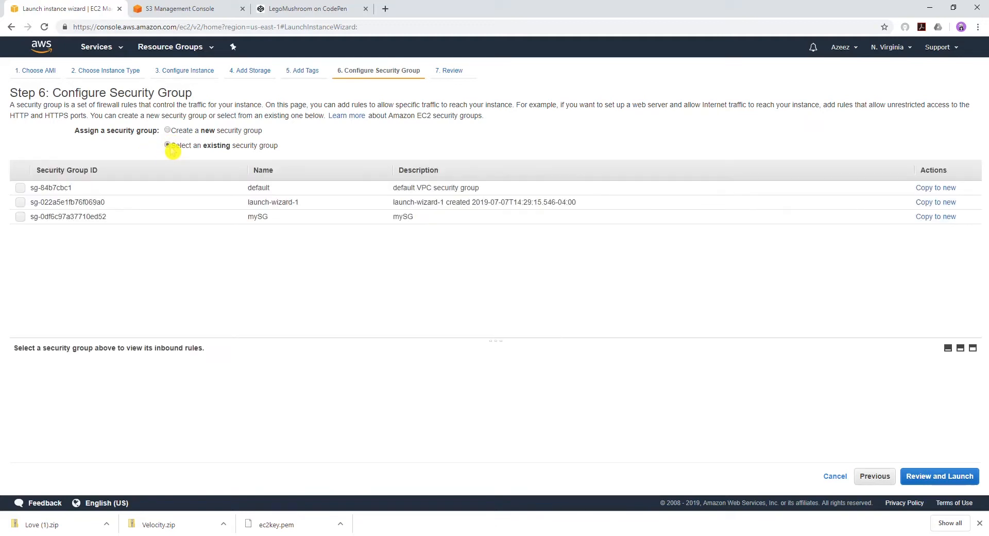
pyautogui.click(168, 131)
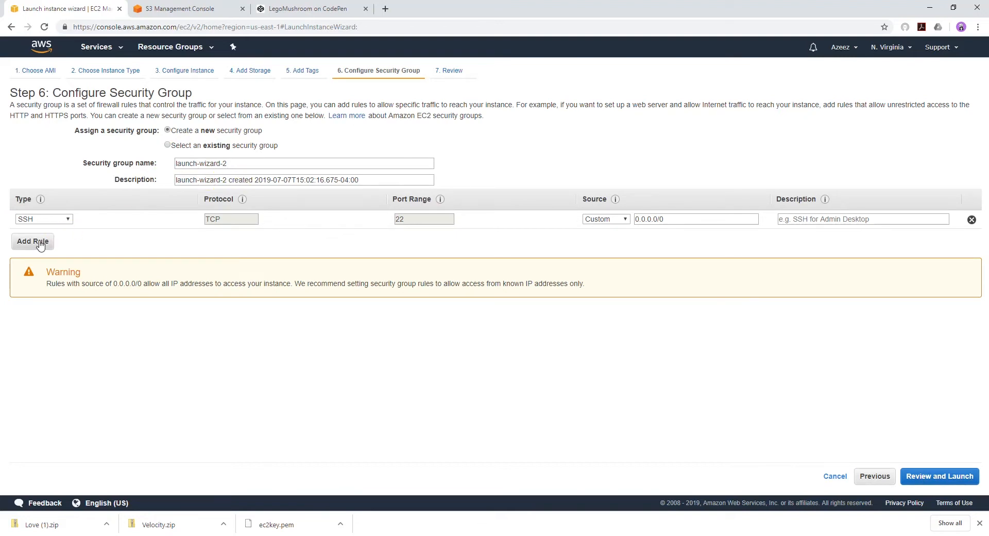
# Add an inbound HTTP (port 80) rule alongside SSH and proceed to Review and Launch.
pyautogui.click(32, 241)
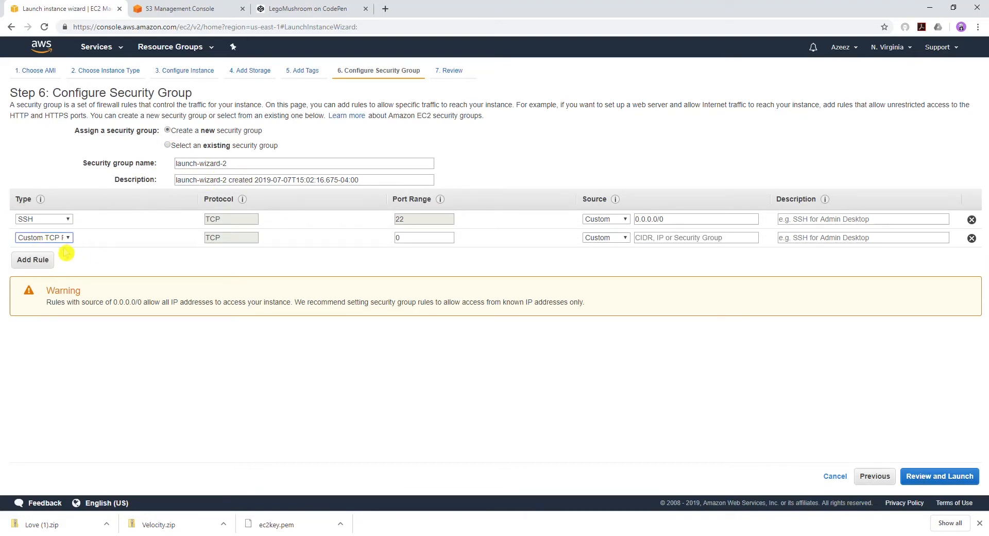
pyautogui.click(43, 237)
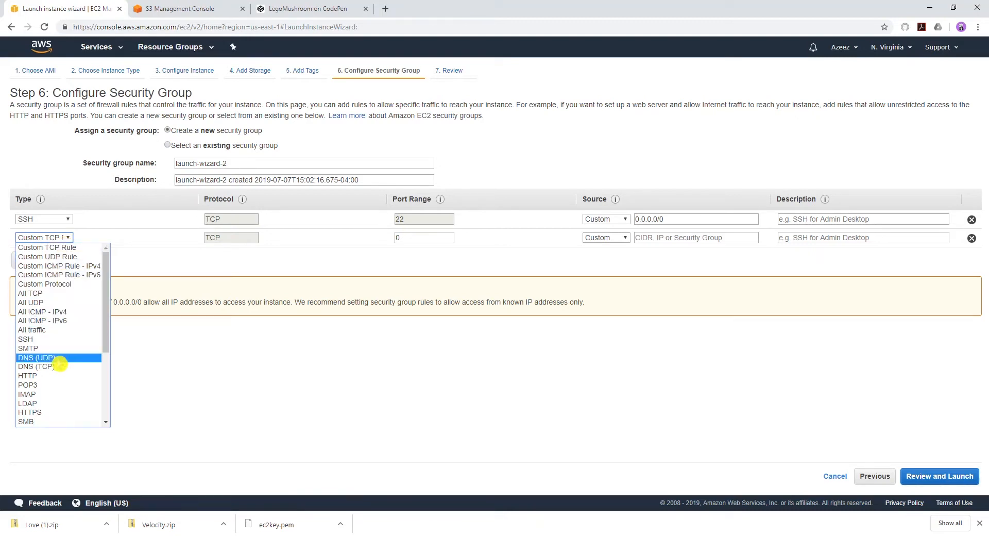
pyautogui.click(27, 375)
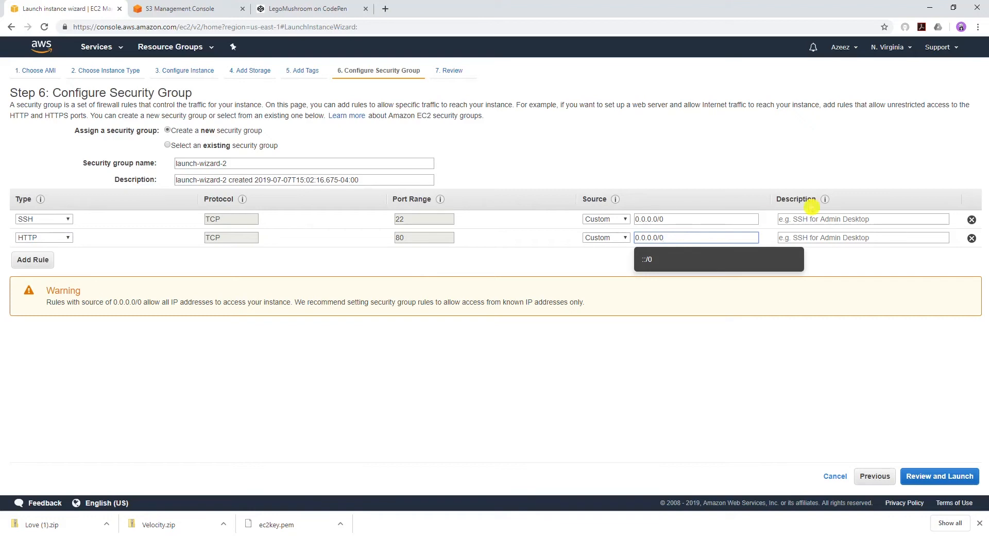
pyautogui.click(940, 476)
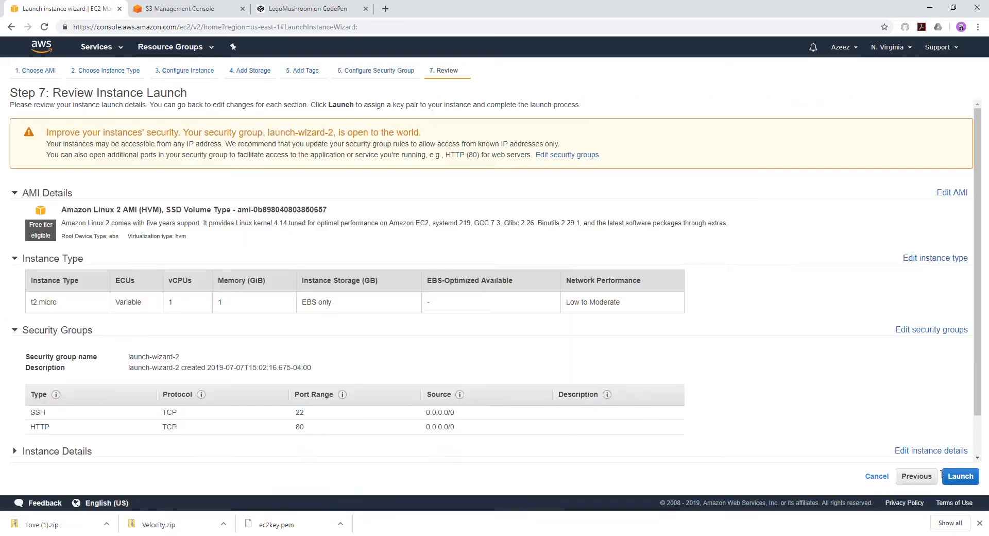
# Launch the instance with the existing ec2key key pair, acknowledging key access, and view instances.
pyautogui.click(959, 476)
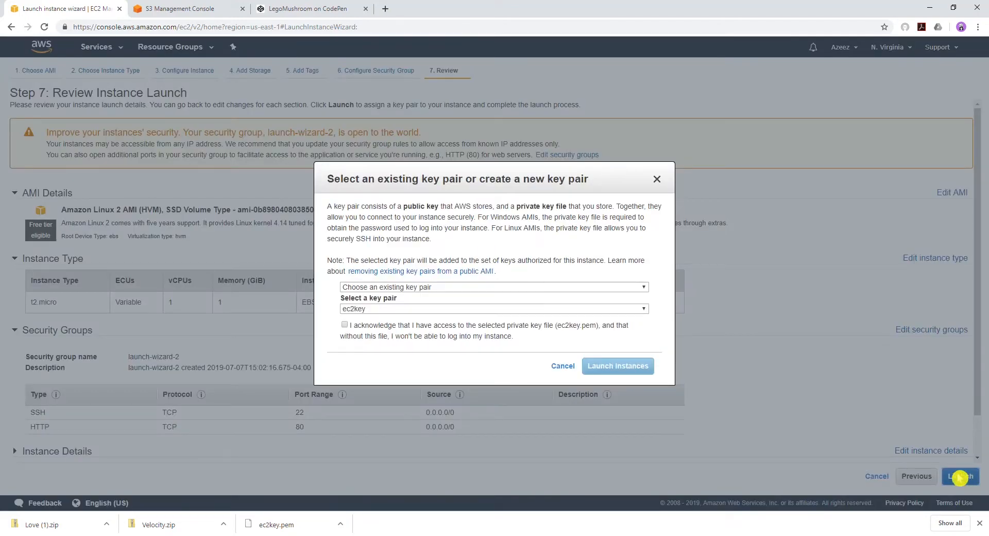
pyautogui.moveTo(374, 306)
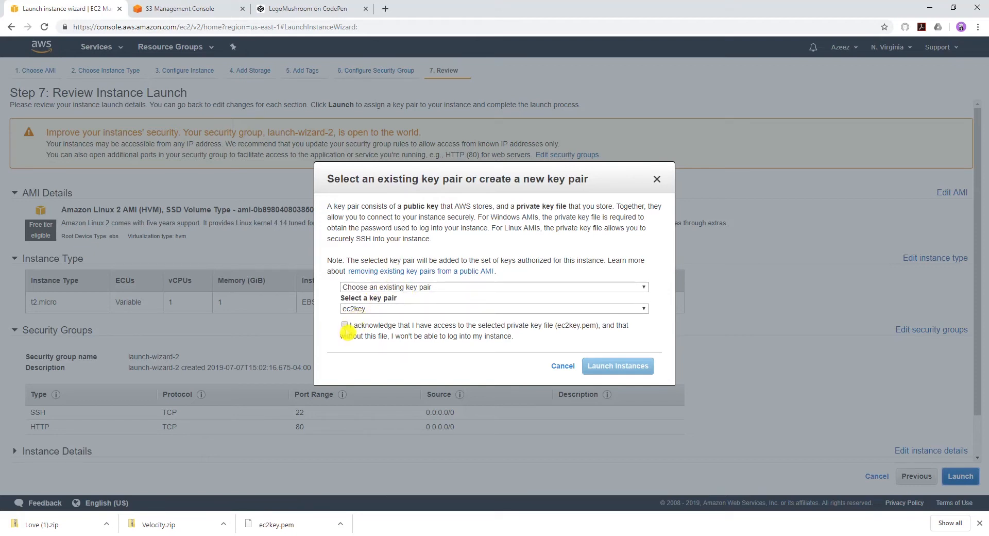
pyautogui.click(344, 325)
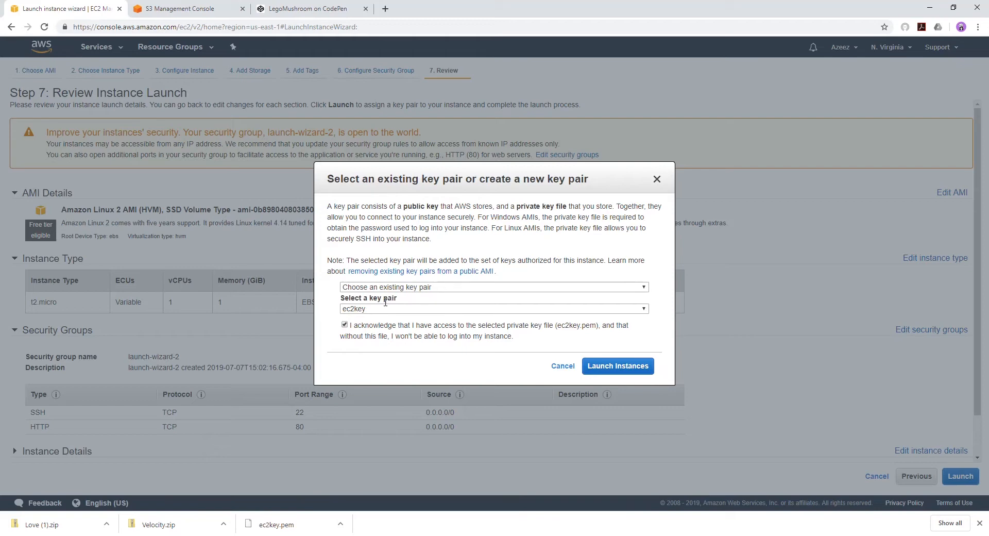
pyautogui.click(617, 366)
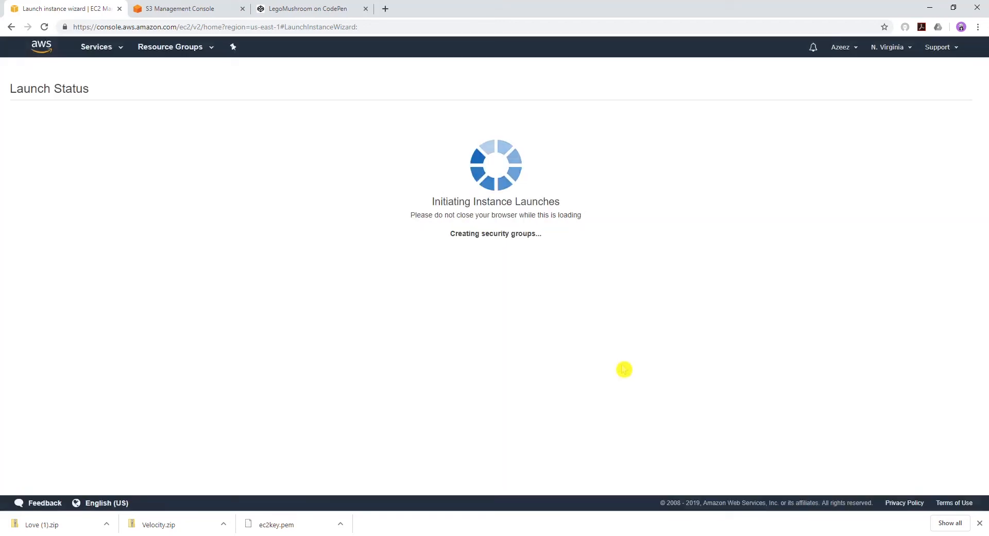
pyautogui.moveTo(599, 121)
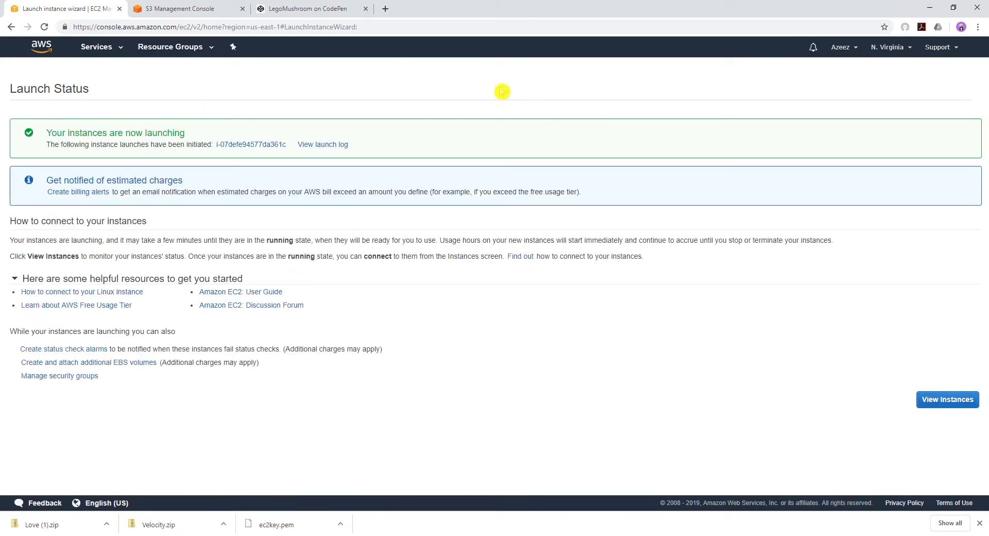
pyautogui.moveTo(375, 240)
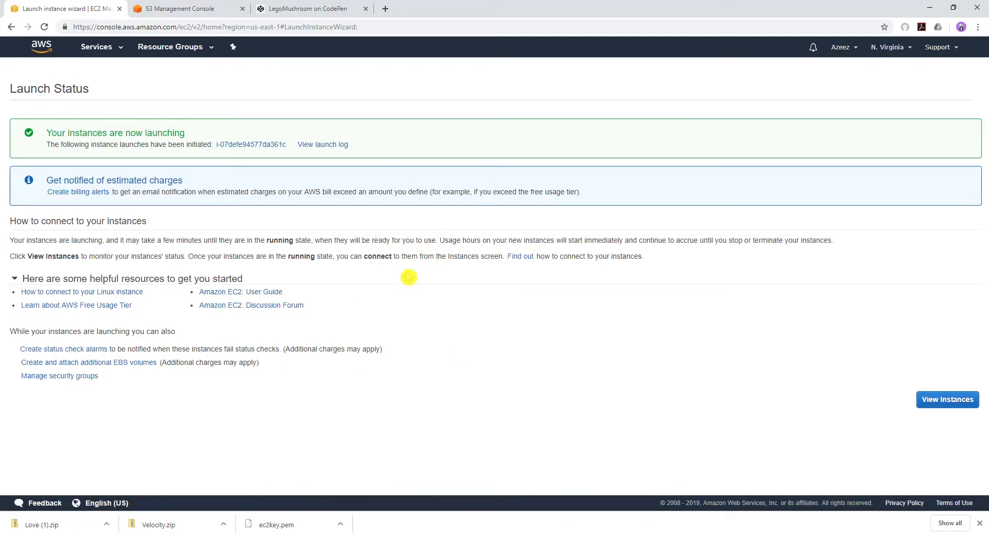
pyautogui.moveTo(442, 124)
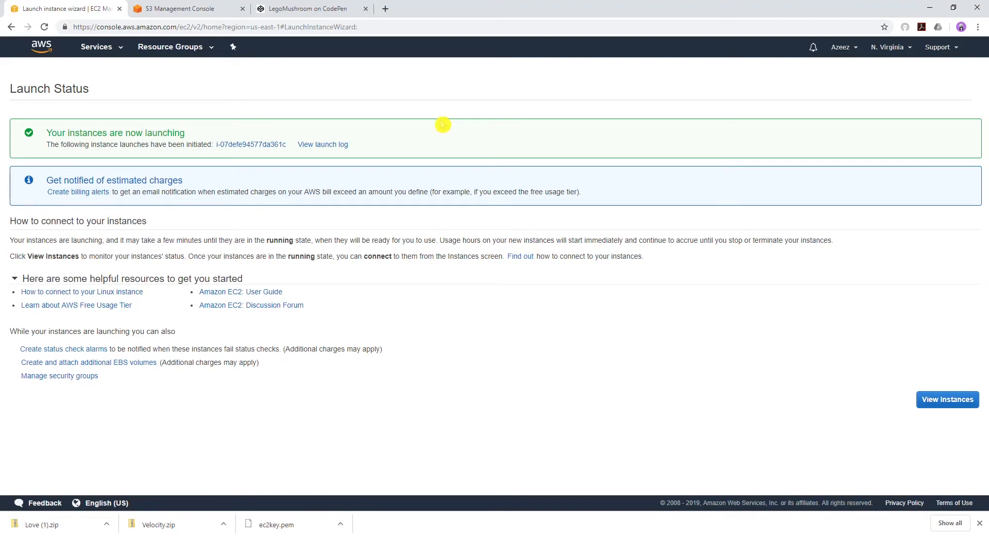
pyautogui.moveTo(328, 50)
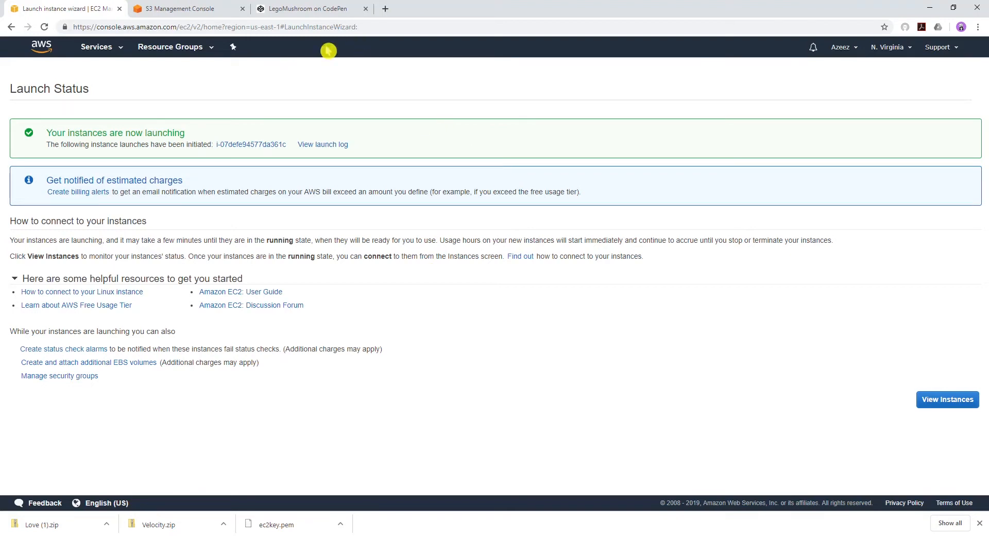
pyautogui.click(946, 398)
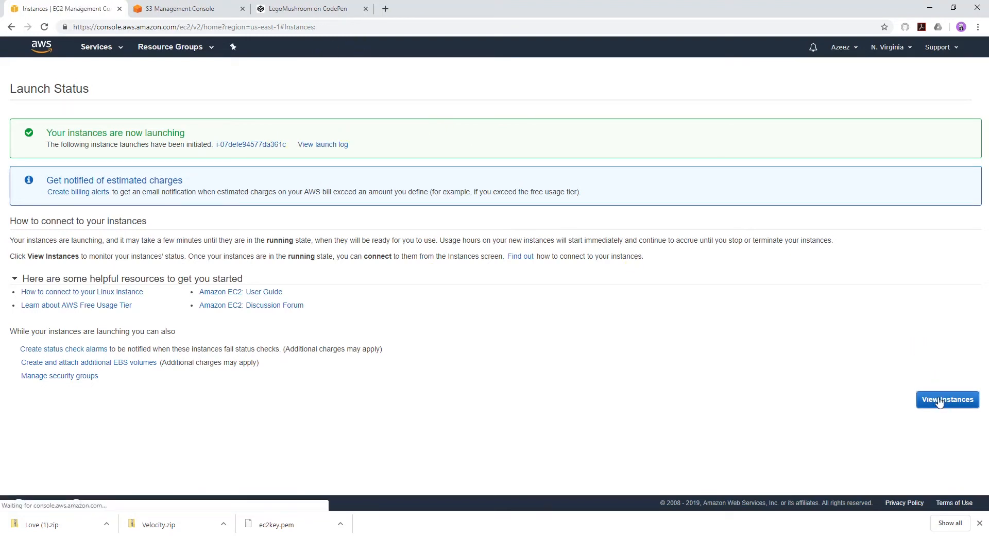
# Select the new running instance and copy its public IP 18.232.100.245 from the Description details.
pyautogui.click(947, 399)
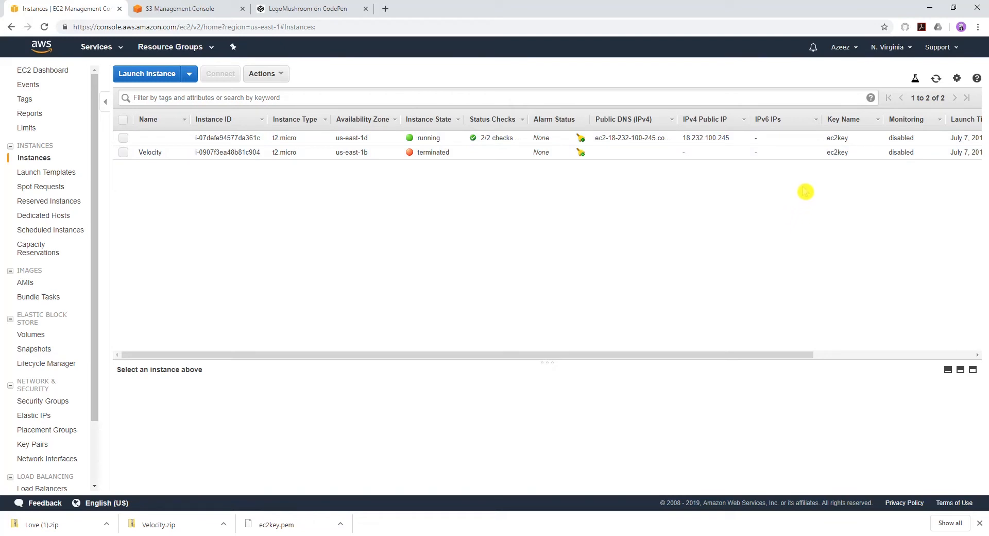
pyautogui.moveTo(517, 162)
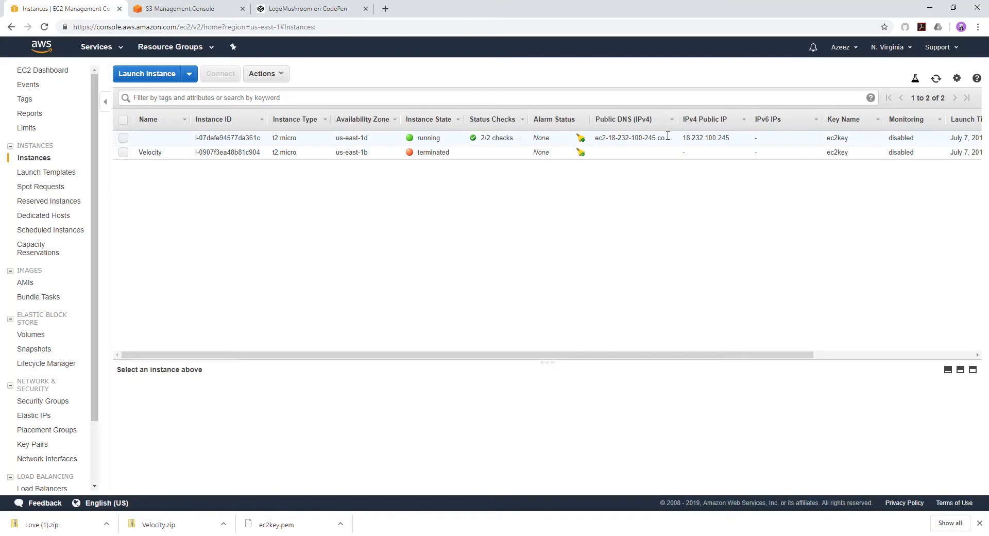
pyautogui.moveTo(535, 204)
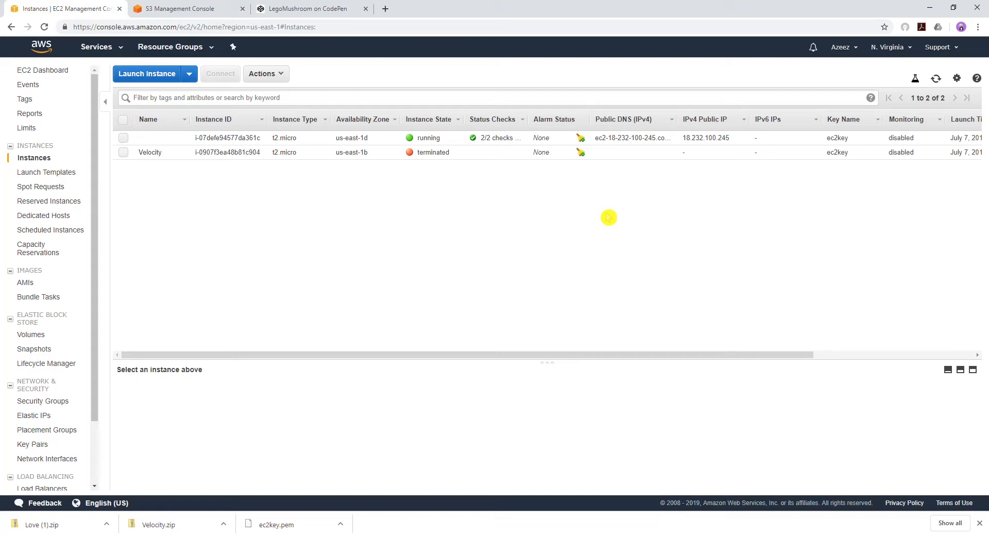
pyautogui.moveTo(608, 192)
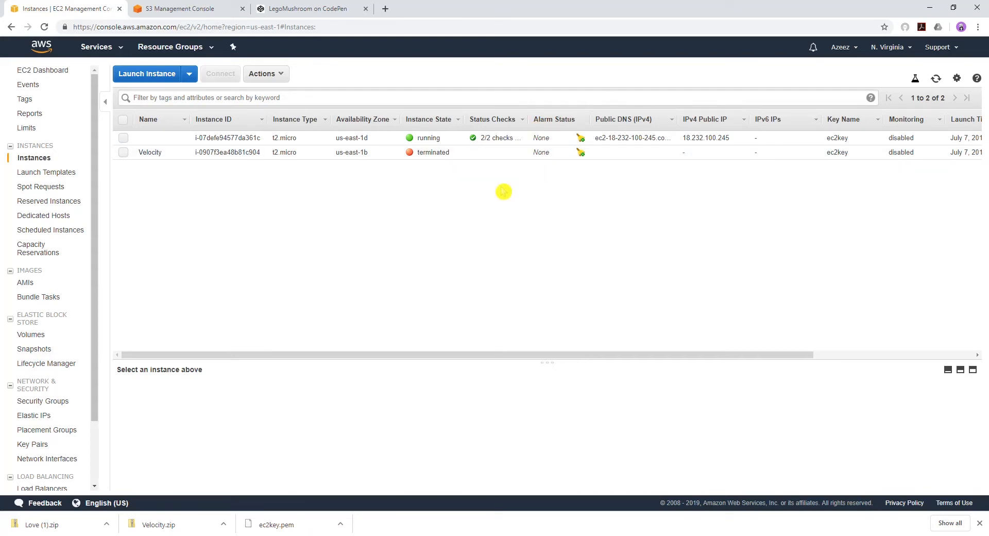
pyautogui.click(125, 138)
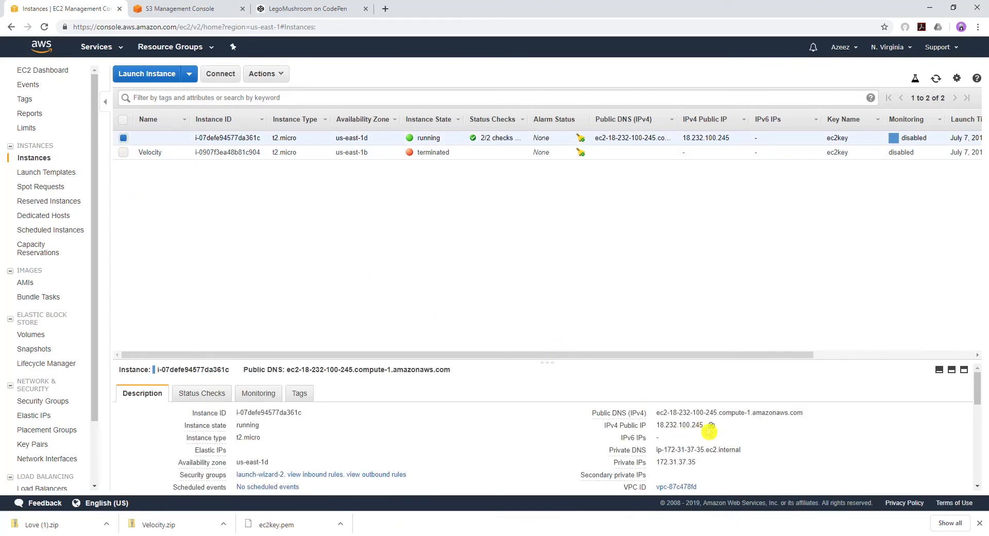
pyautogui.doubleClick(679, 425)
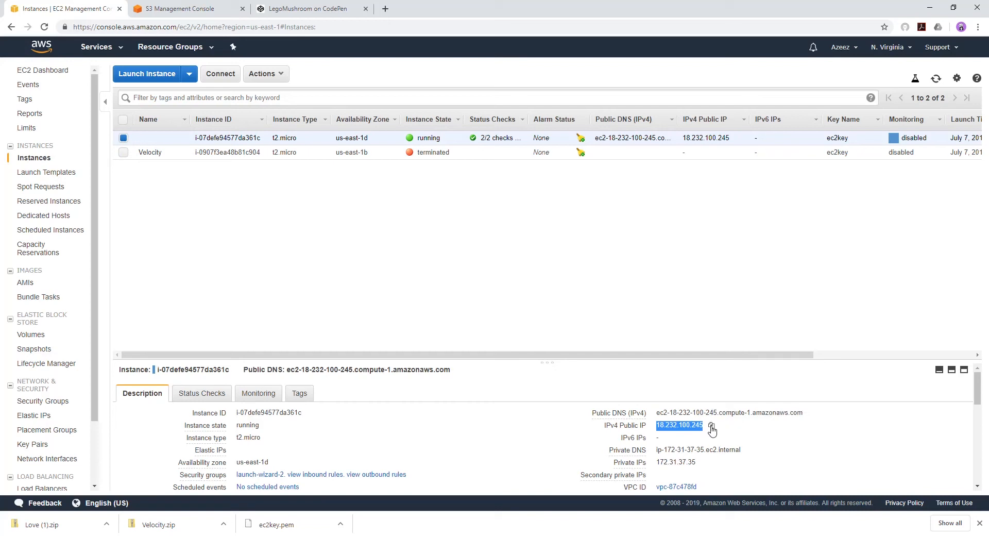